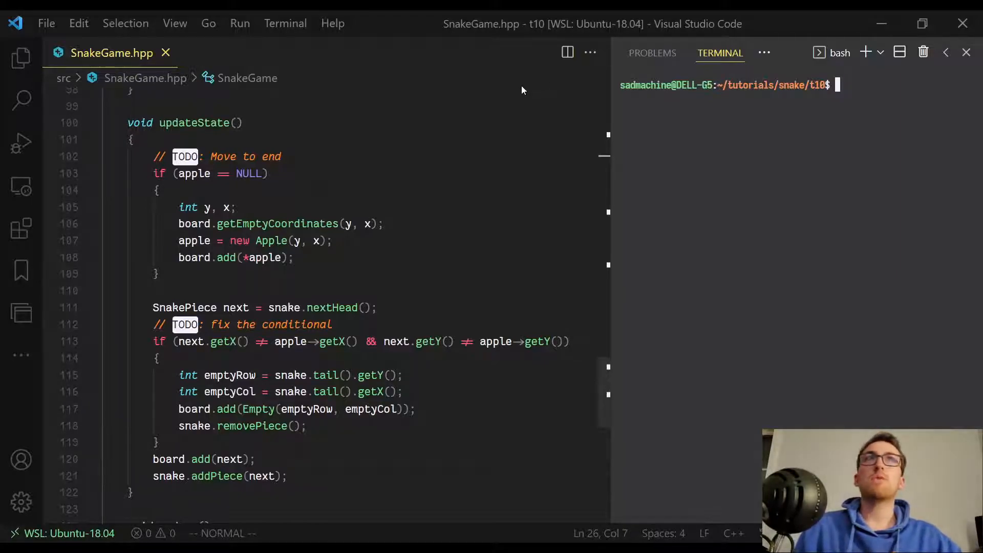
mouse_move(112, 52)
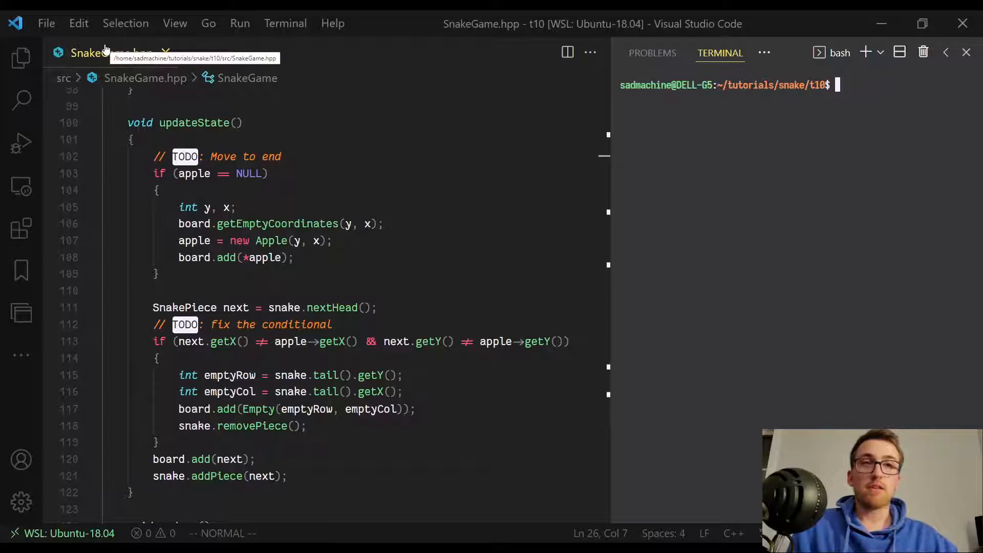
mouse_move(110, 52)
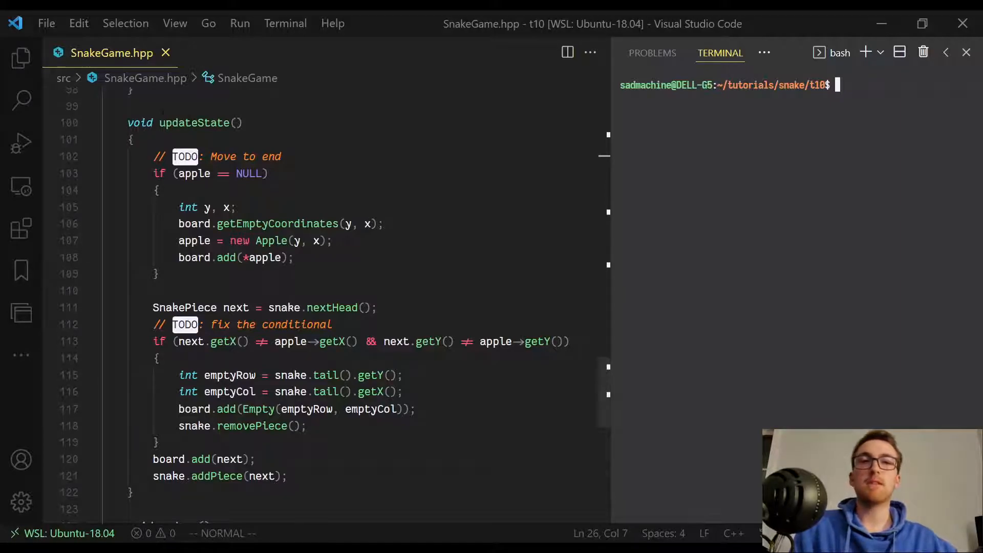
mouse_move(188, 121)
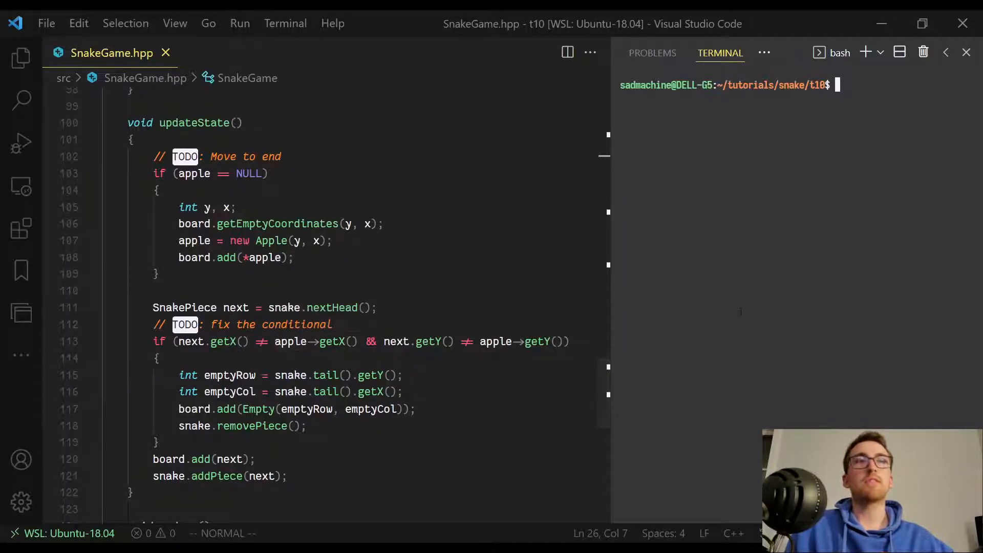
- Build and run with make && ./main, then switch the next-head apple check to || and rebuild
text(make && ./main)
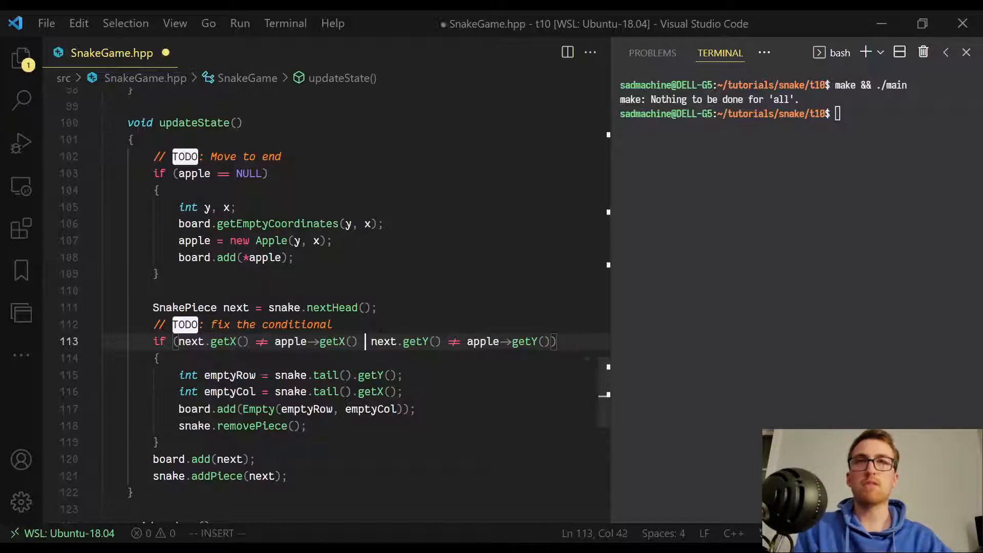
text(||)
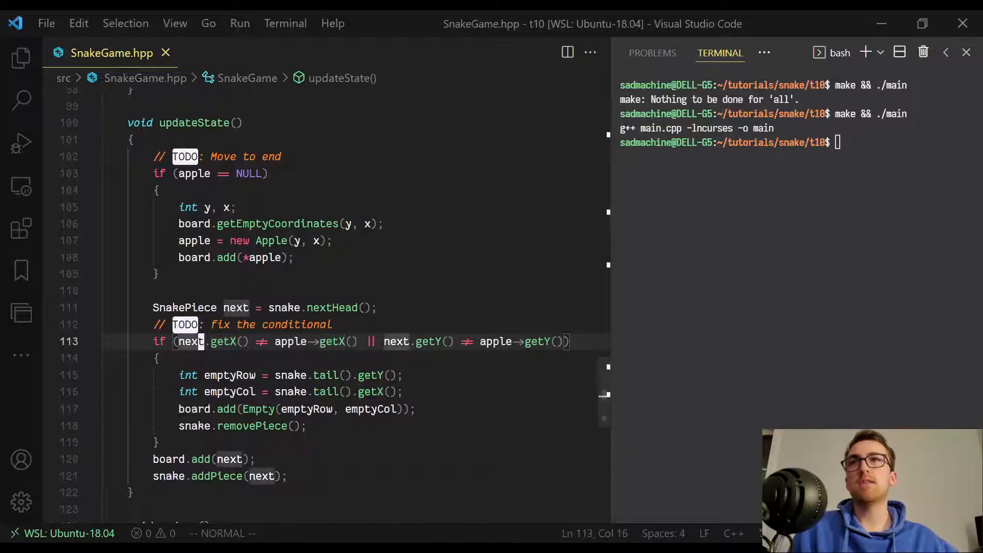
- Copy the apple-creation if-block into initialize() under a TODO comment and rerun make && ./main
scroll(down, 3)
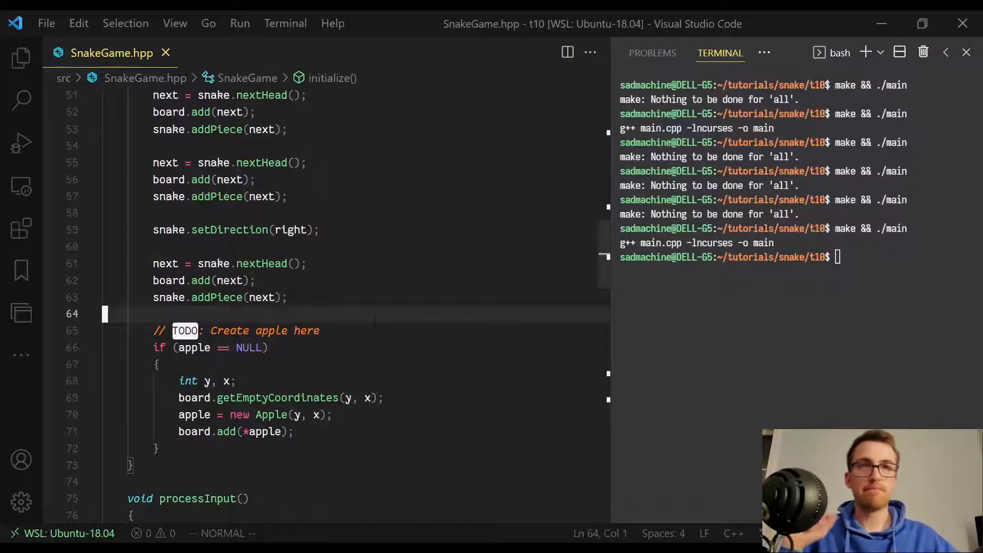
scroll(down, 3)
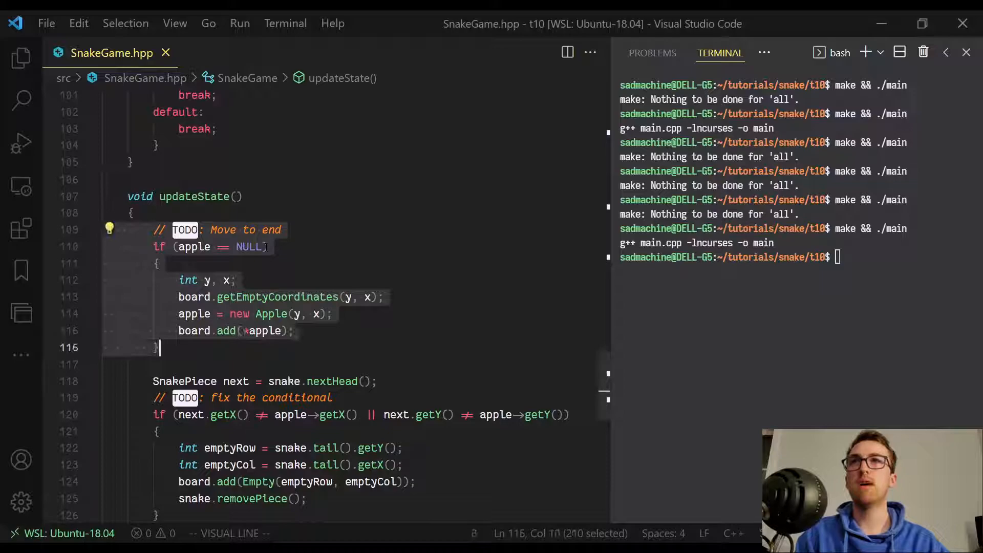
- Cut the apple-creation block from the top of updateState and paste it after snake.addPiece(next)
key(Delete)
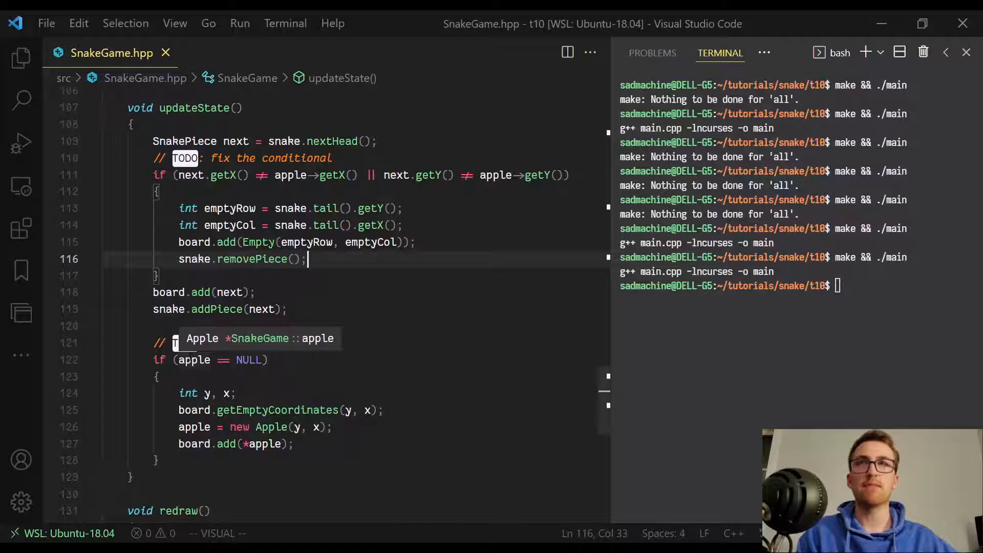
double_click(192, 360)
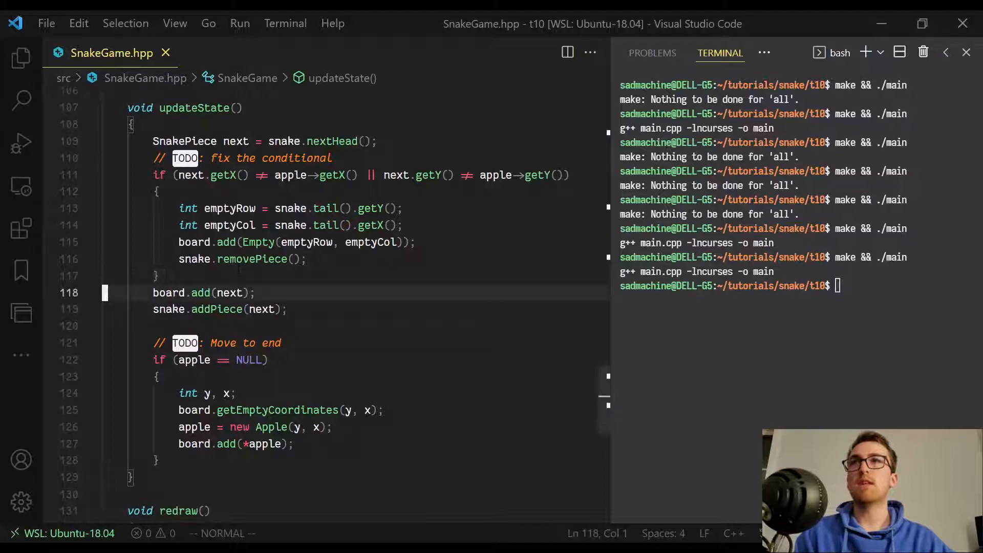
- Add an else branch with delete apple; apple = NULL; to the collision check
text(else {)
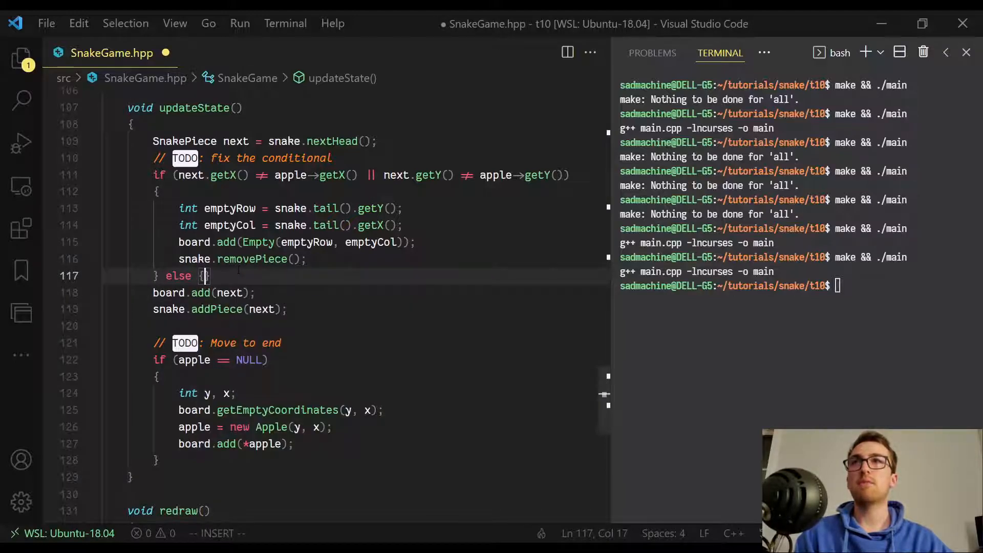
key(enter)
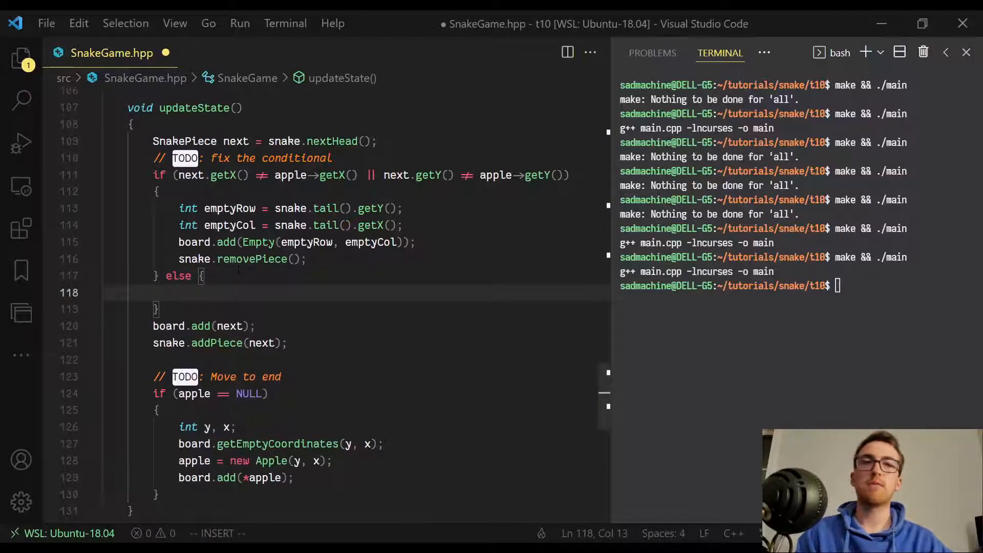
text(d)
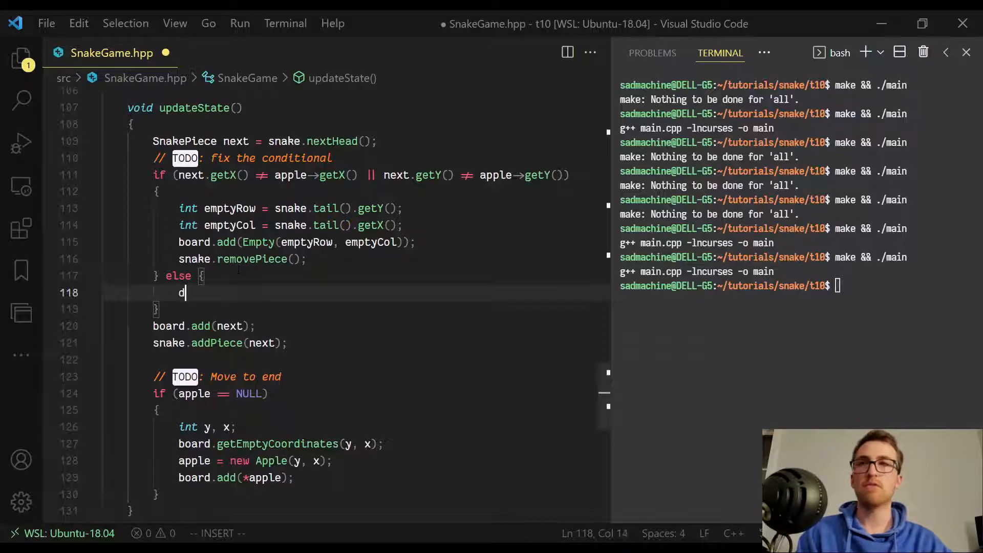
text(elete)
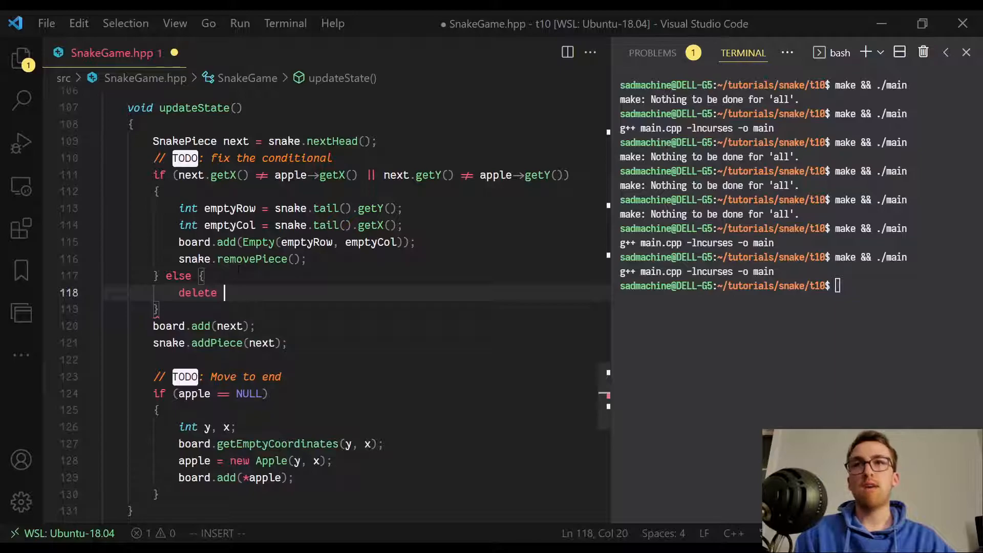
text(apple;)
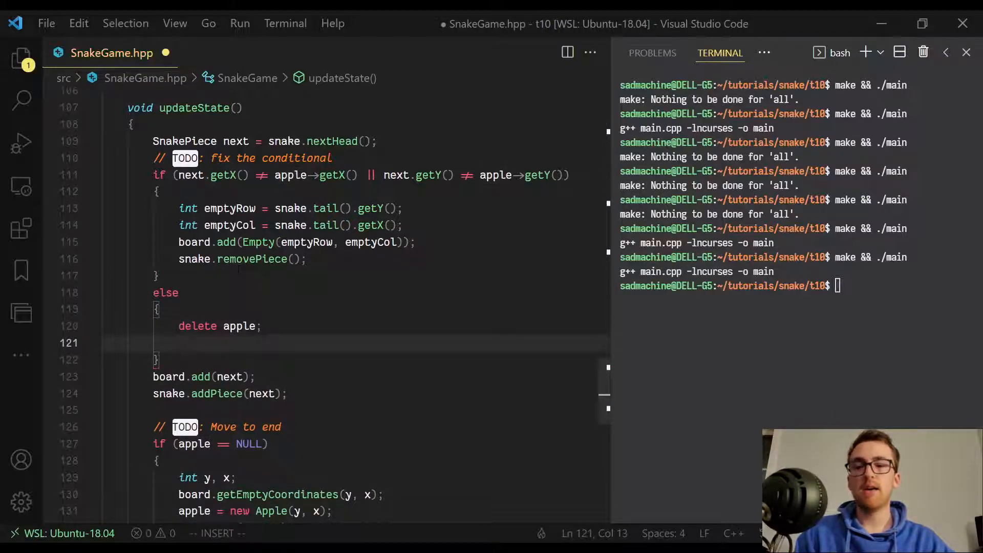
text(apple =)
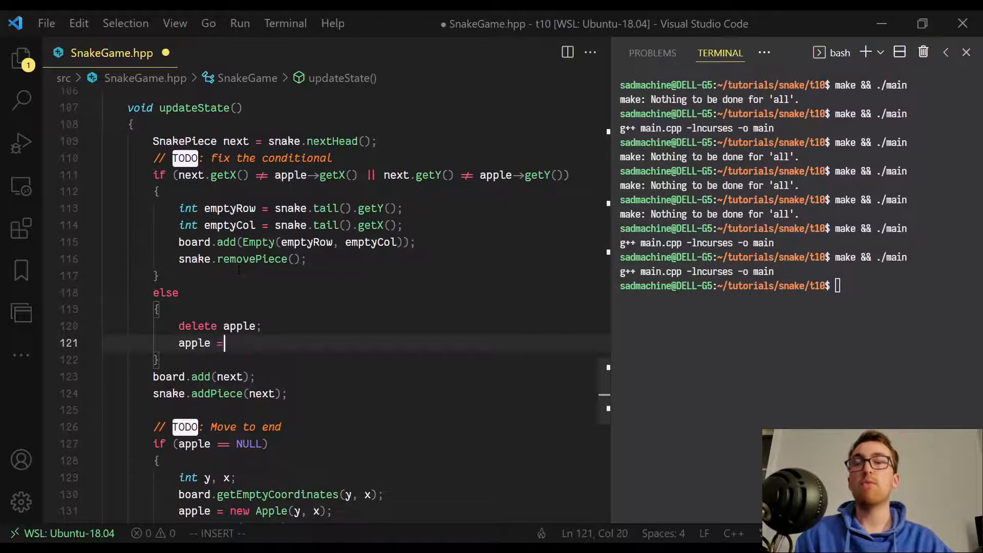
text(nul)
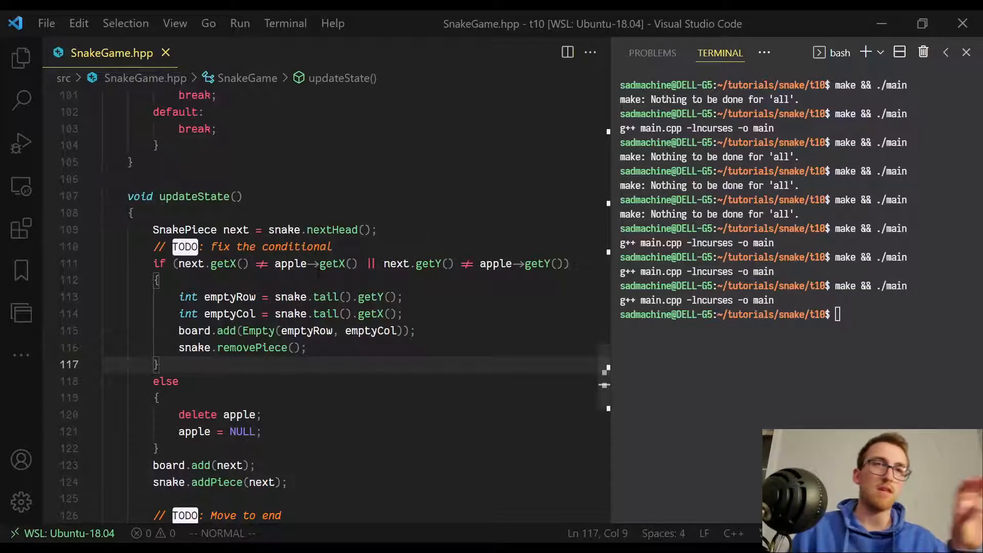
- Review initialize's apple block and open a blank line under the // createApple() comment in the class
scroll(down, 3)
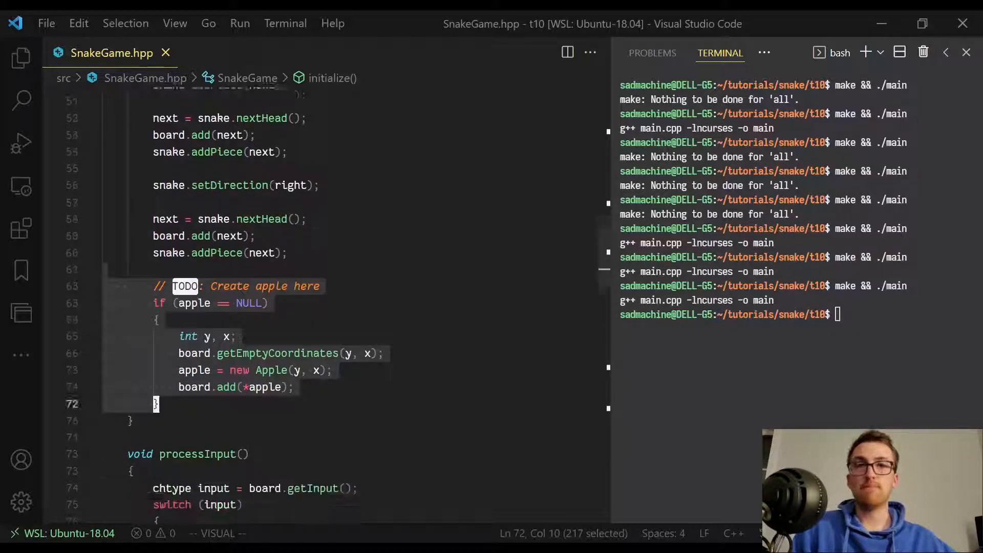
scroll(down, 3)
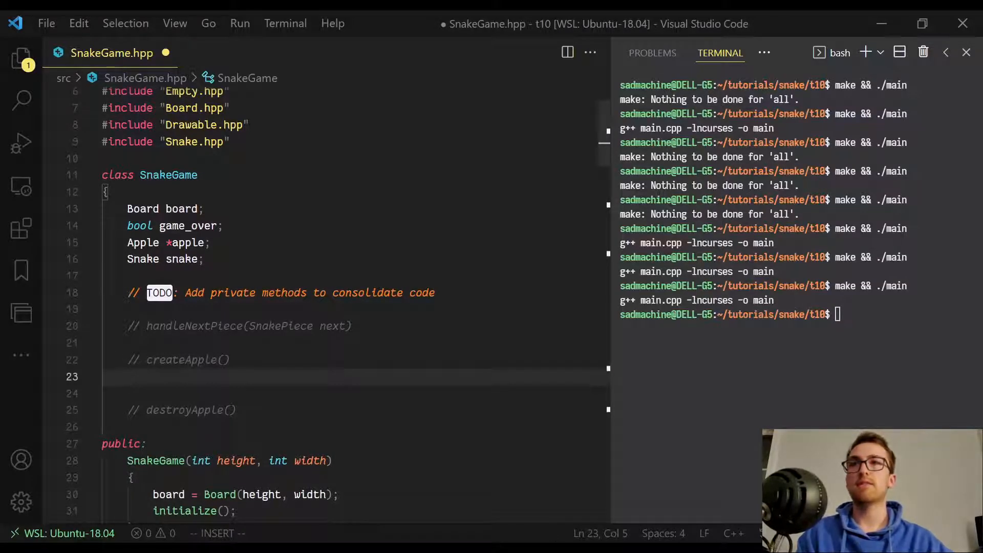
- Write a private void createApple() method guarded by an apple NULL check
text(voi)
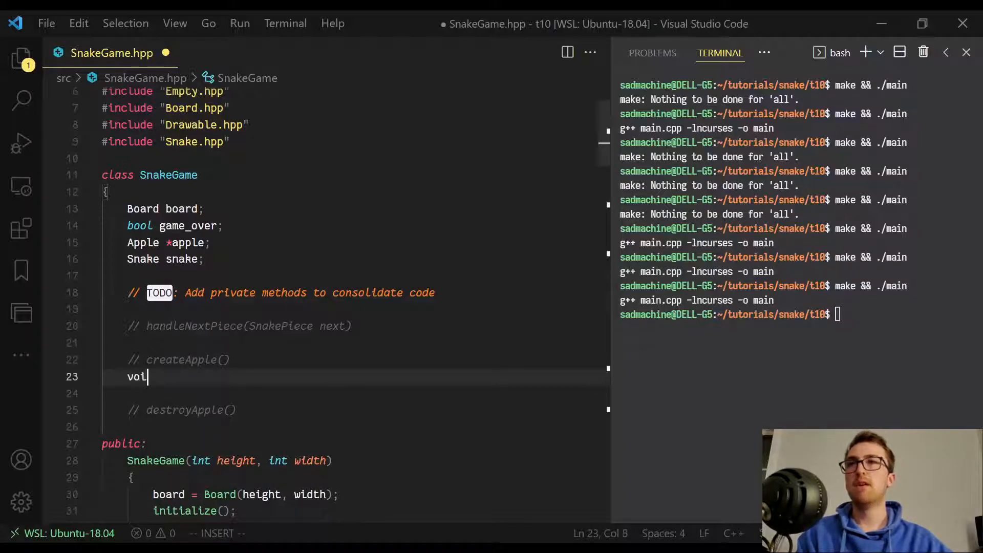
text(d)
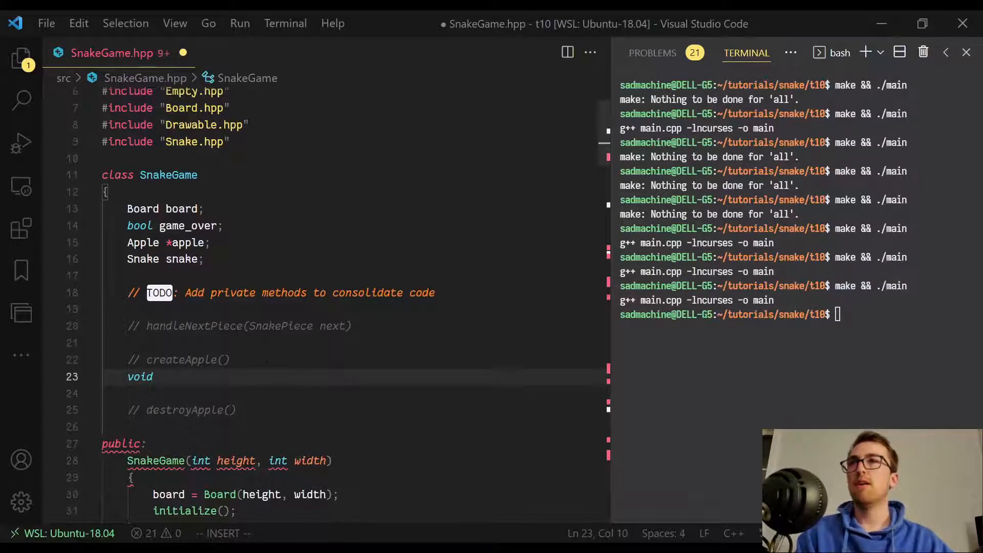
text(createApple()
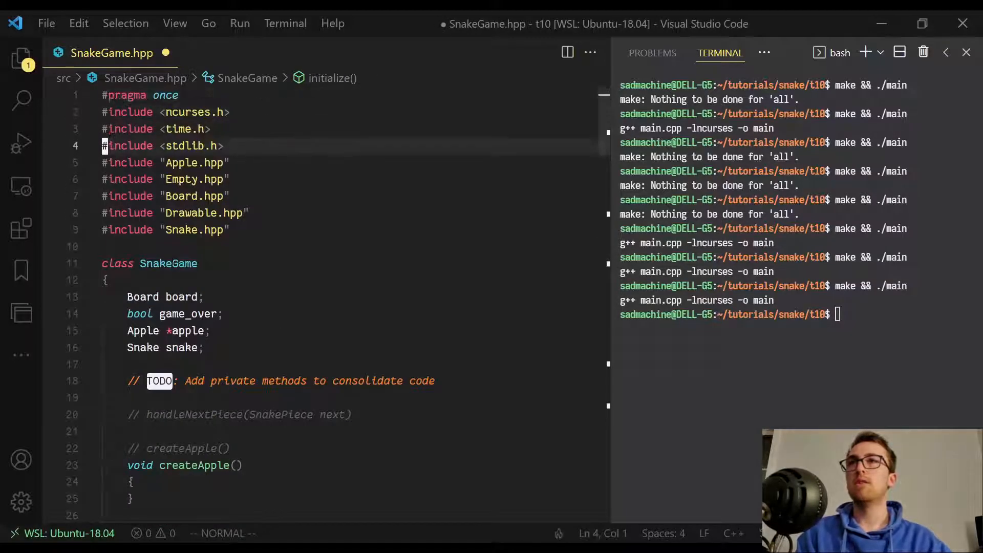
text(if (apple == NULL))
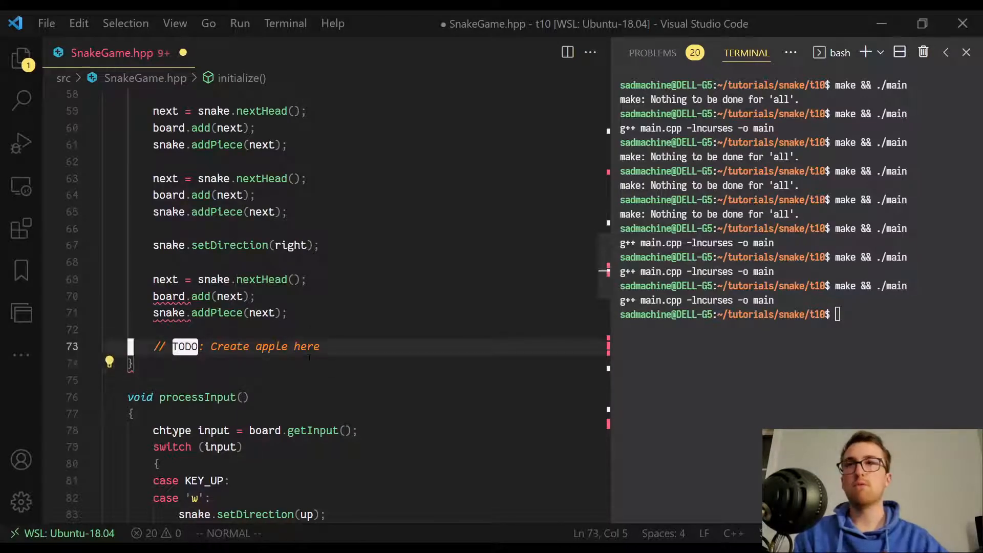
text(if ()
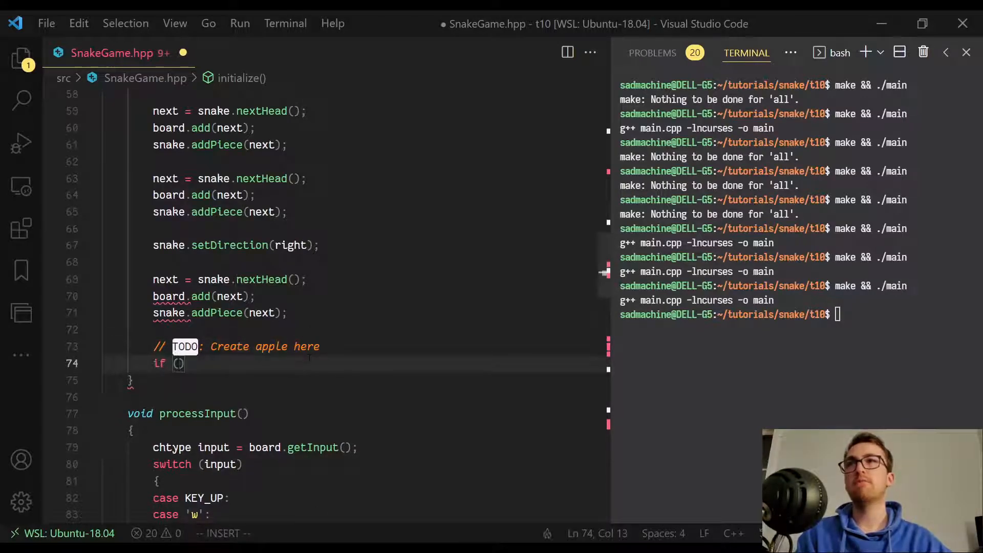
text(apple !=)
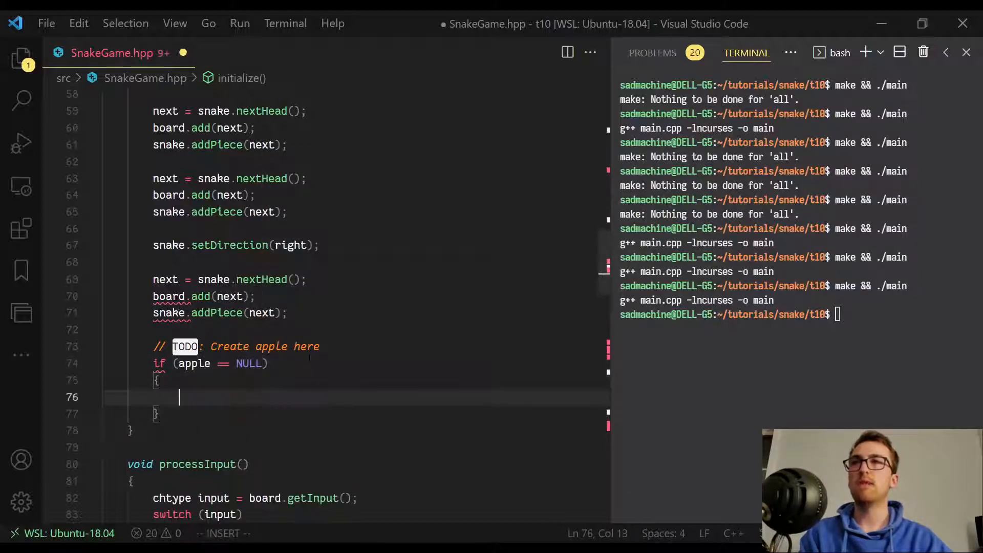
- Call createApple() inside initialize()'s if (apple == NULL) block and move down to updateState()
text(createApple()
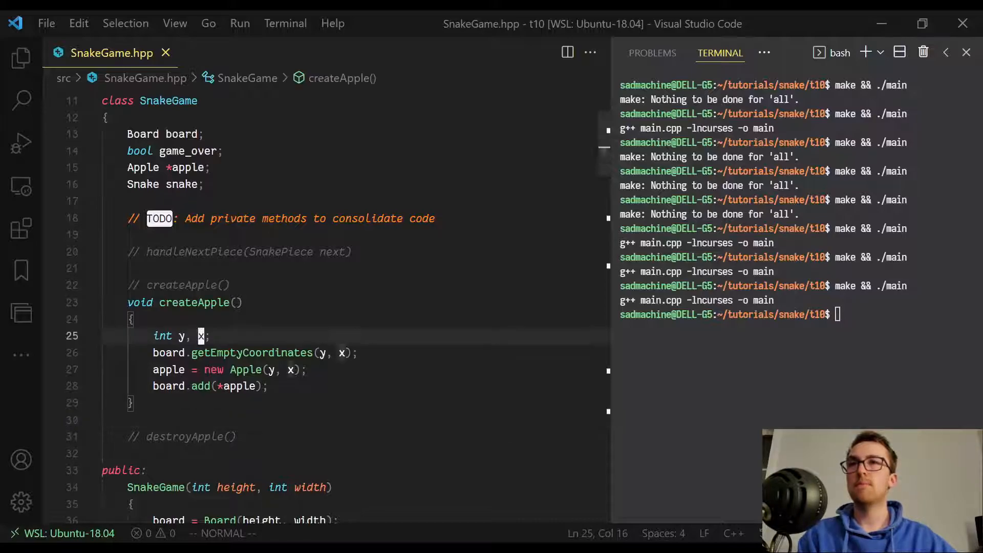
scroll(down, 3)
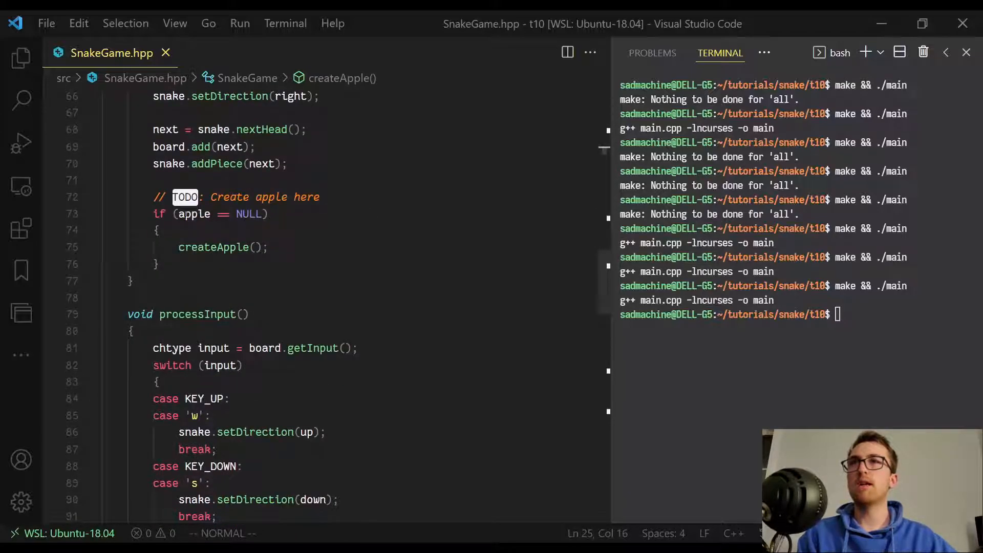
scroll(down, 3)
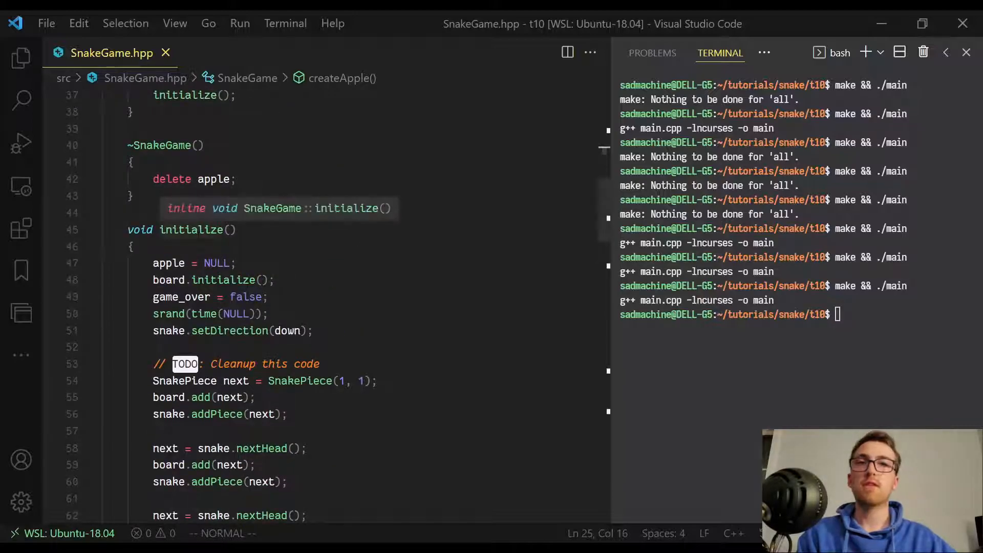
scroll(down, 3)
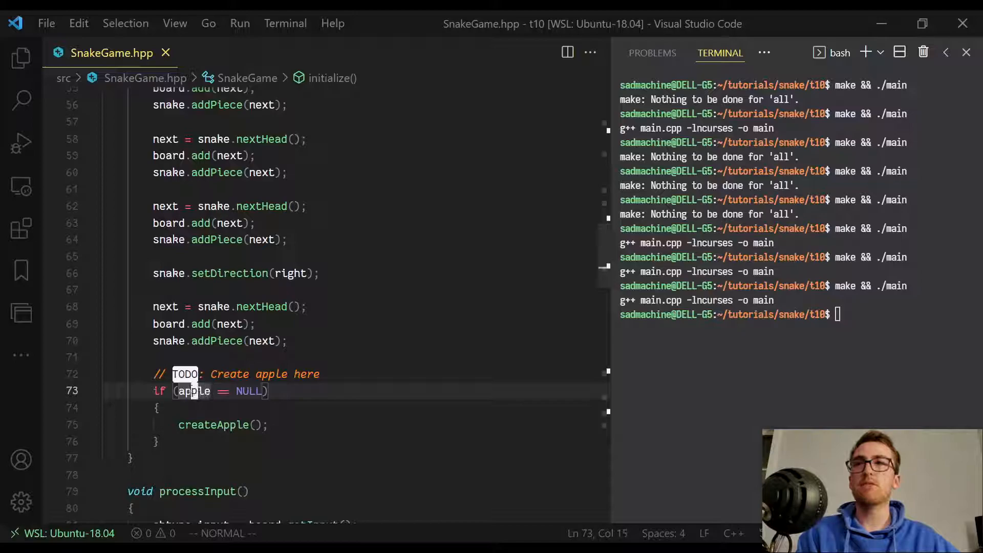
scroll(down, 3)
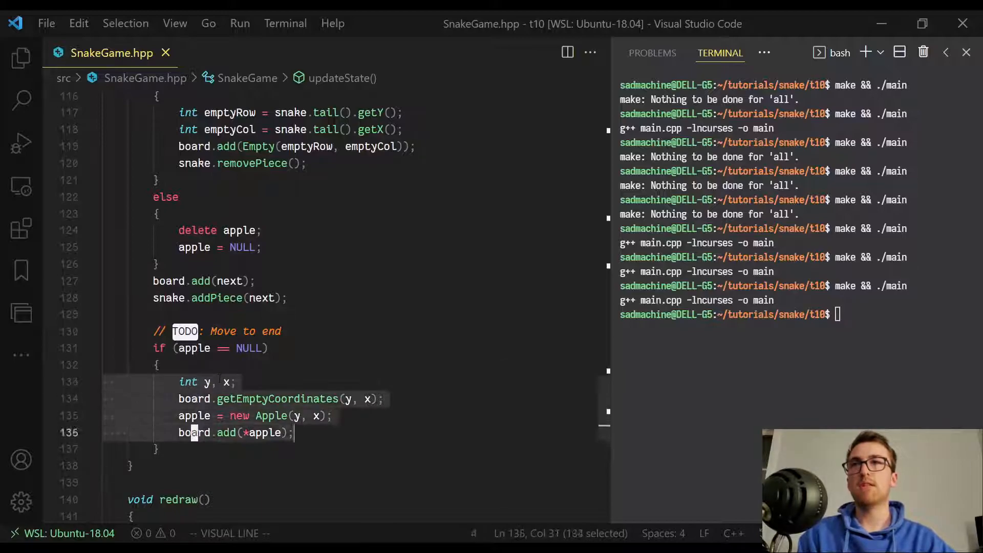
- Replace updateState()'s inline apple creation with createApple(); and review the collision if/else block
text(cr)
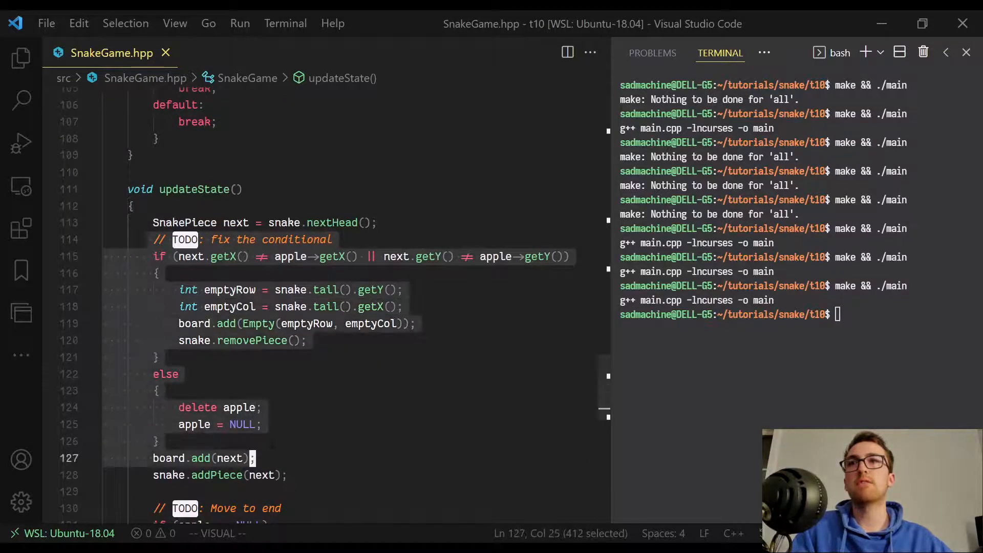
scroll(up, 3)
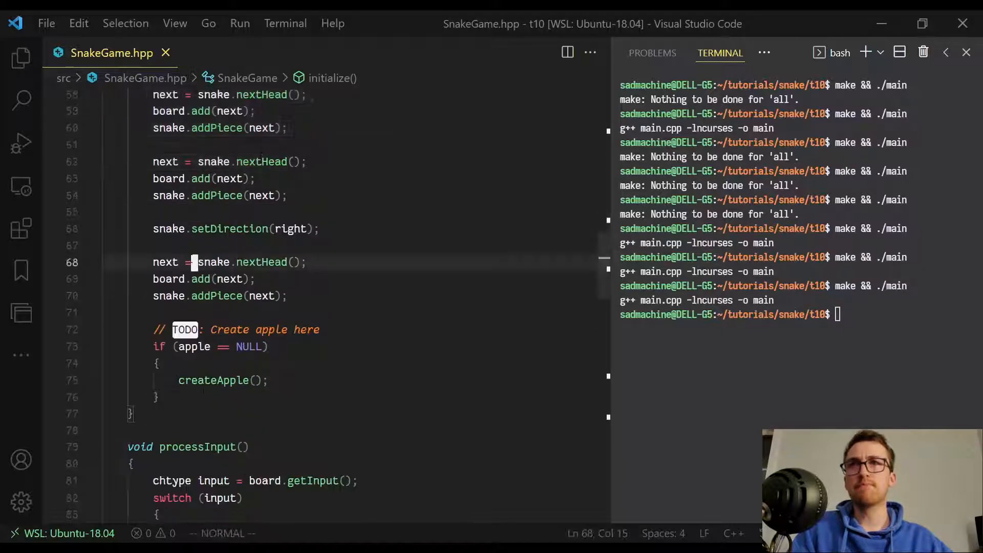
scroll(down, 3)
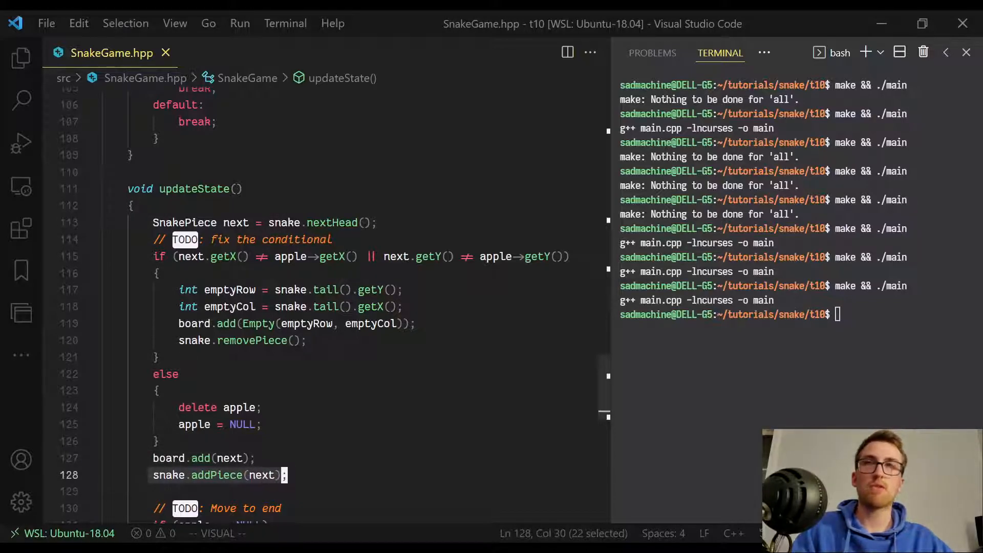
key(Escape)
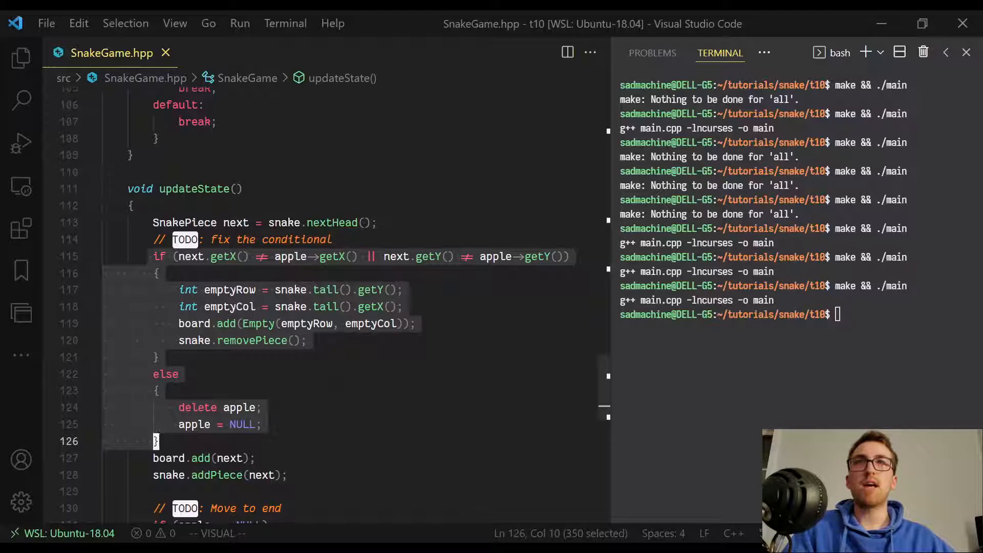
key(Escape)
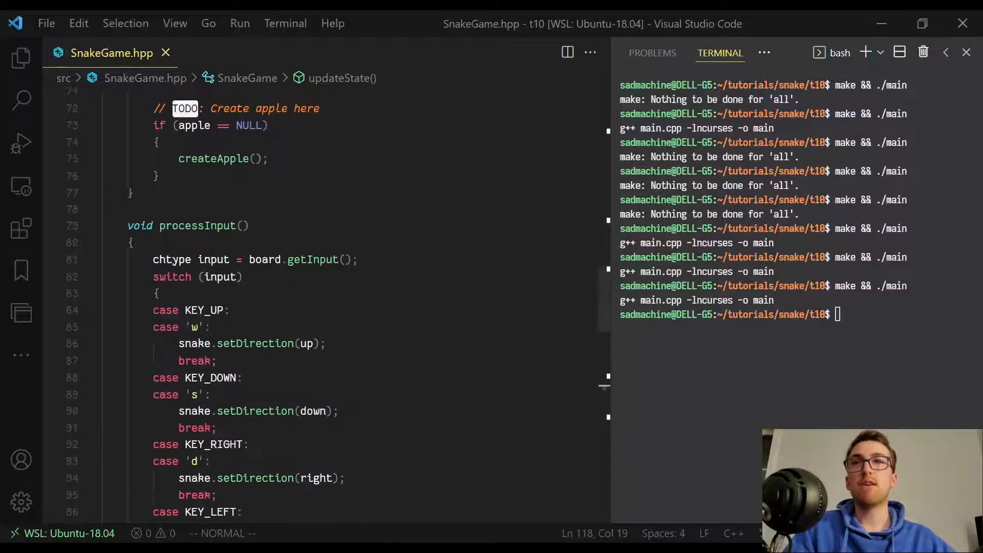
scroll(down, 3)
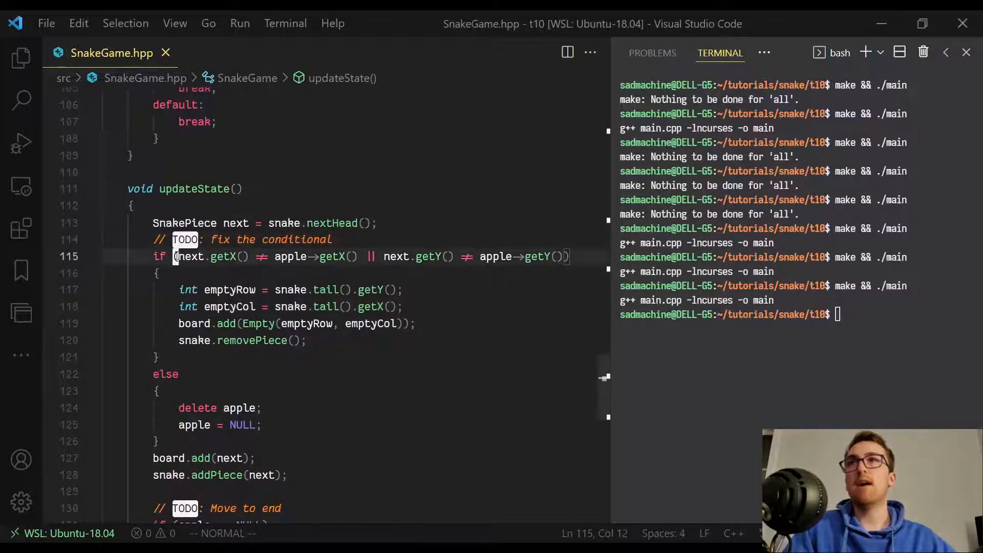
- Prefix the collision condition with apple != NULL && wrapping the coordinate comparison, and save
text(a)
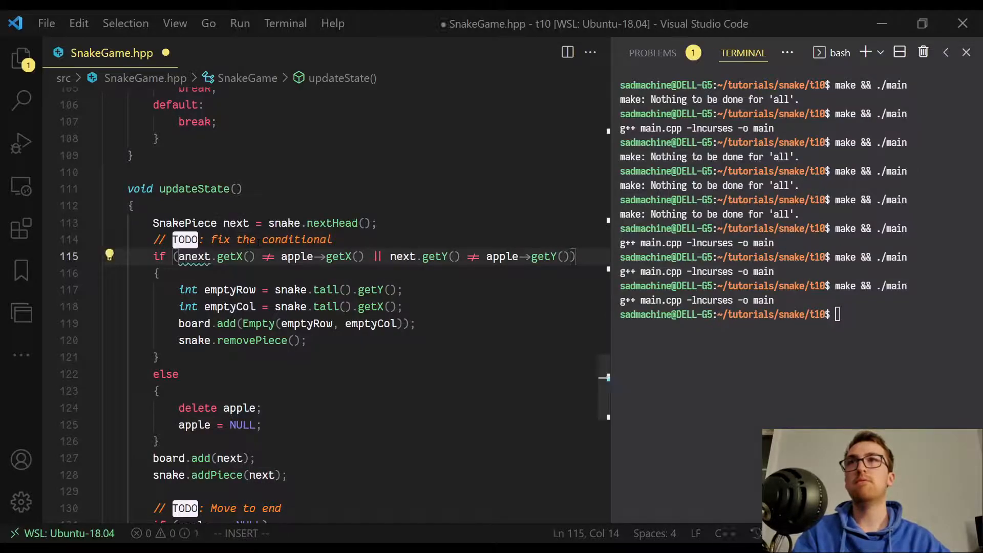
text(apple =)
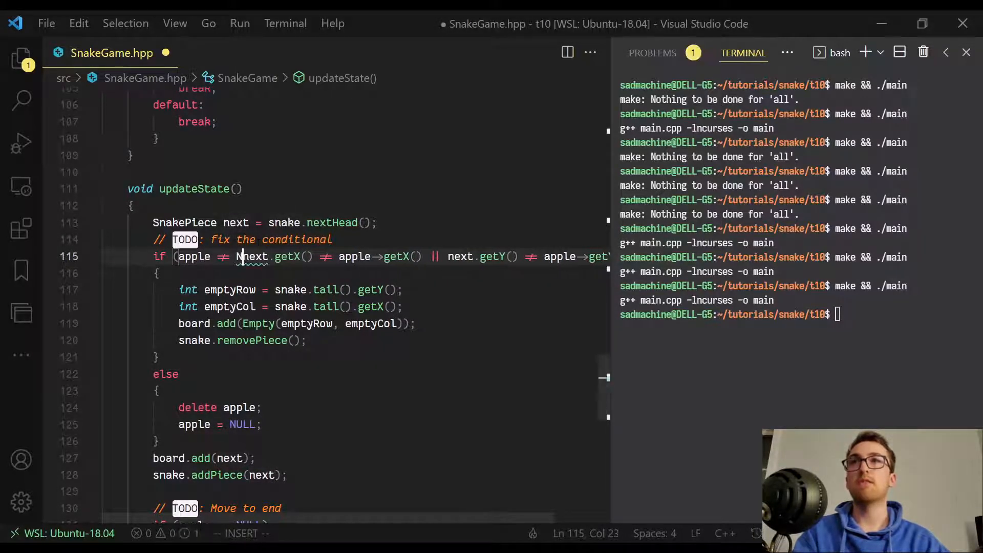
text(NULL && ()
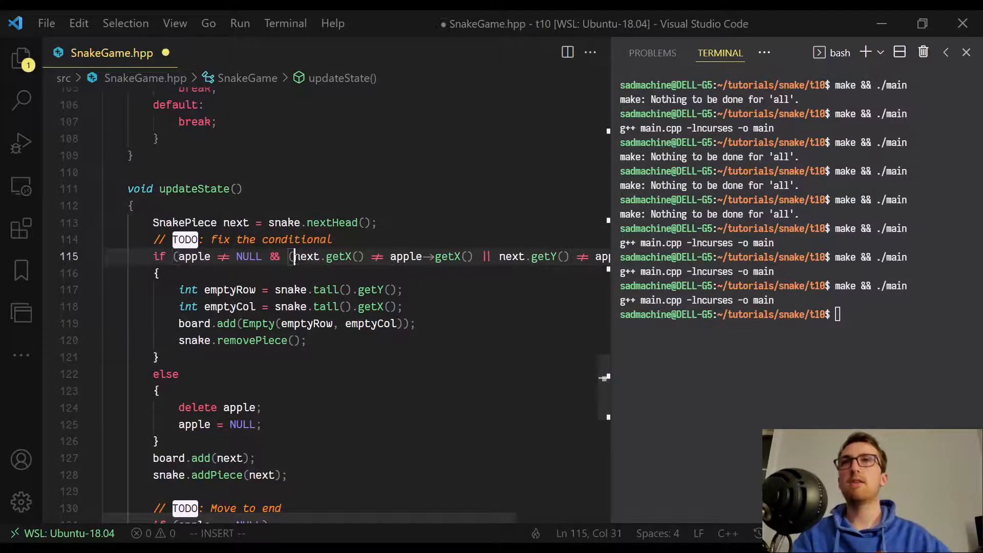
key(Escape)
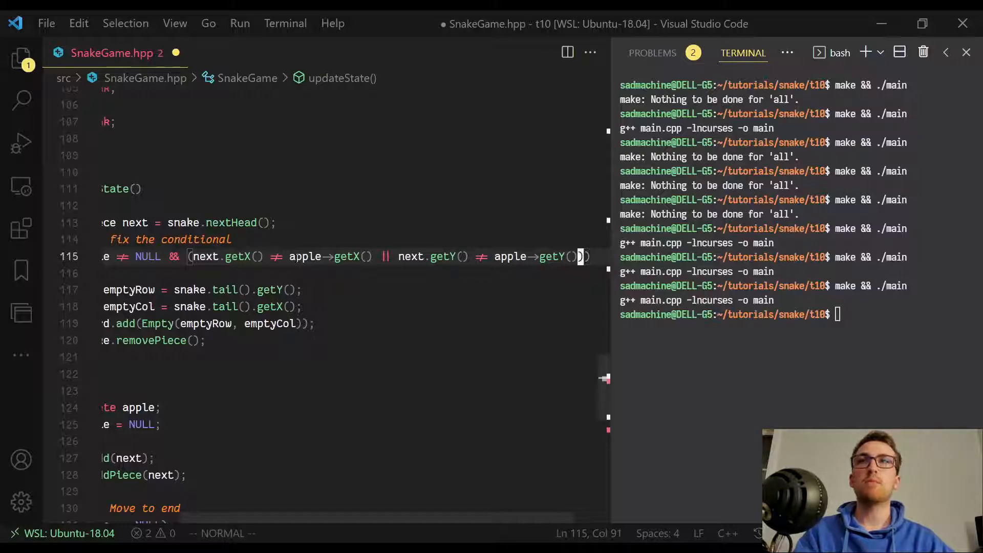
key(ctrl+s)
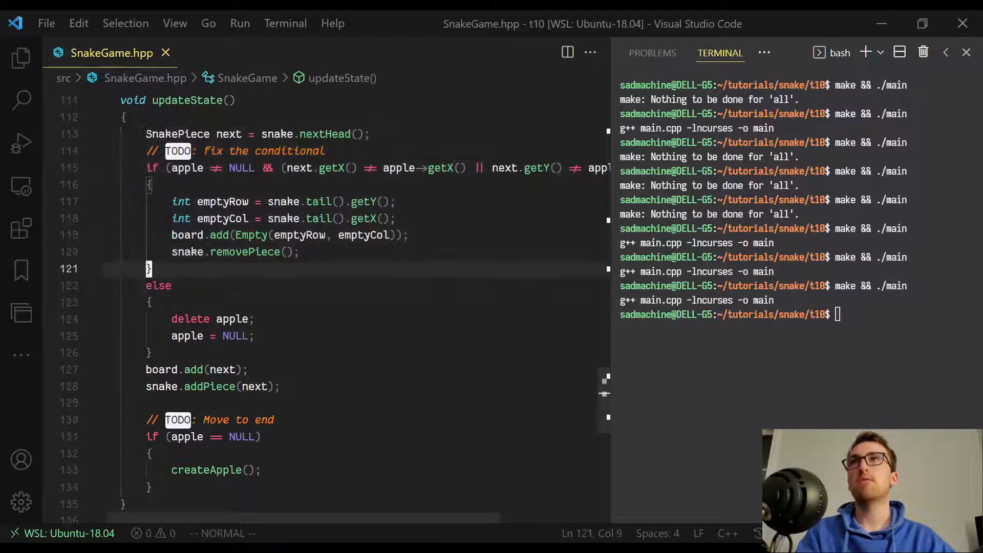
- Cut the next-piece handling lines and paste them into a new void handleNextPiece(SnakePiece next) method
key(V)
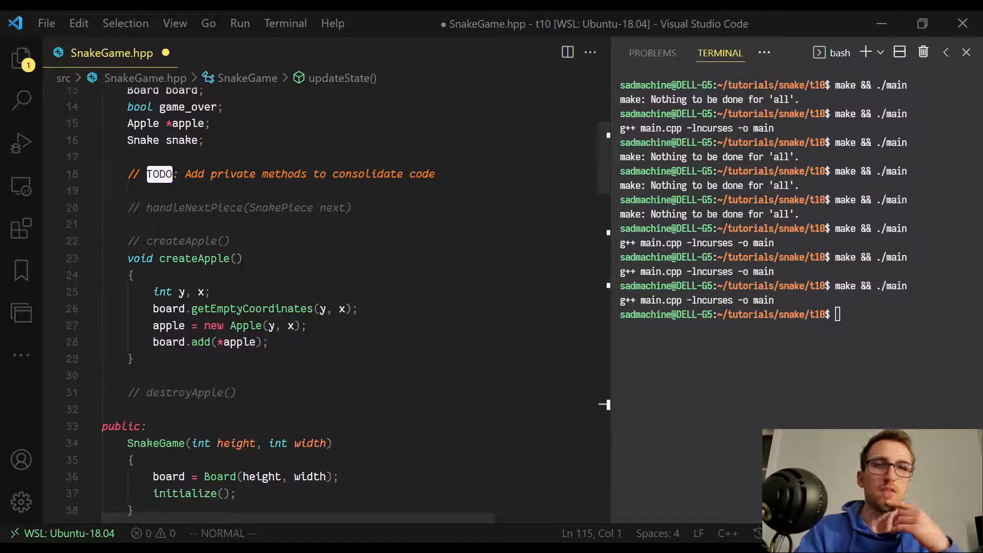
click(251, 208)
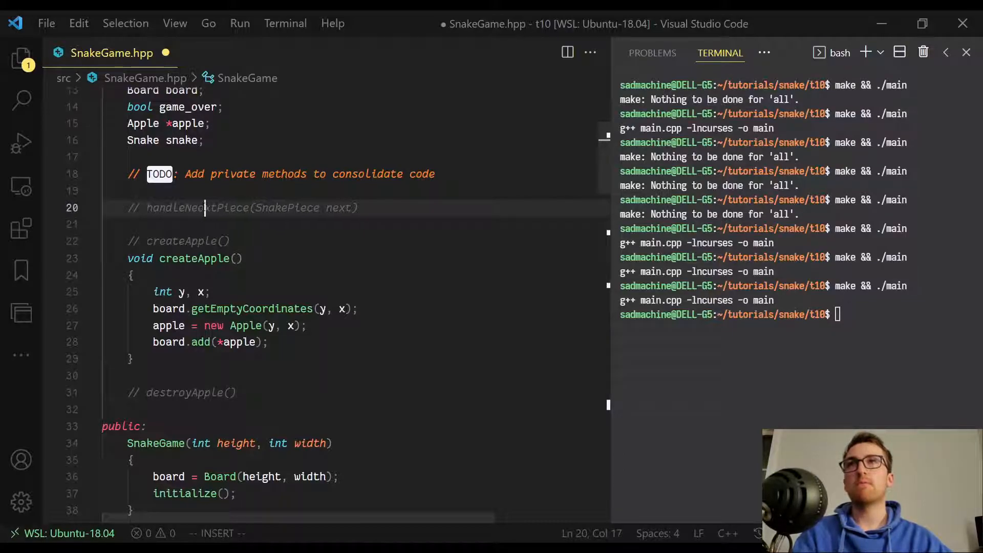
key(Enter)
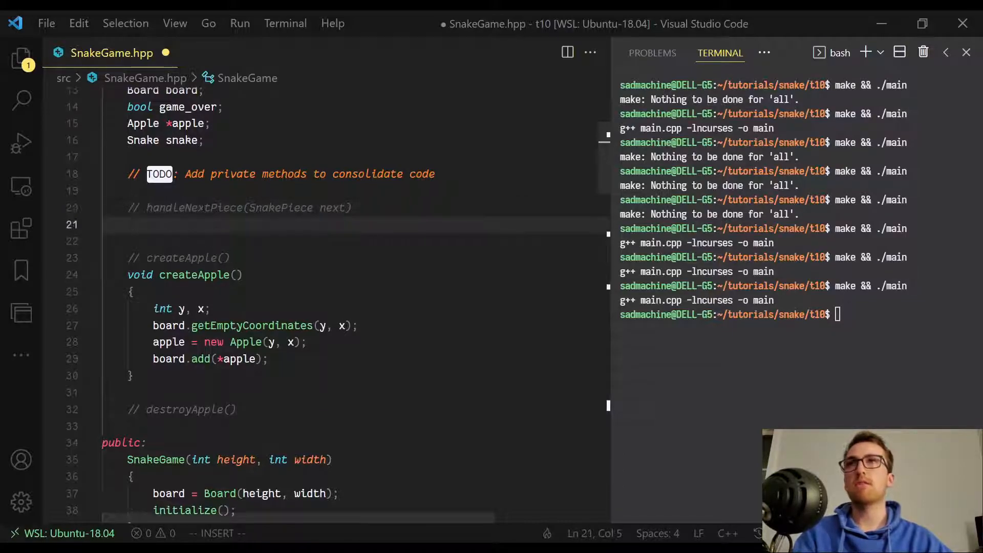
text(void)
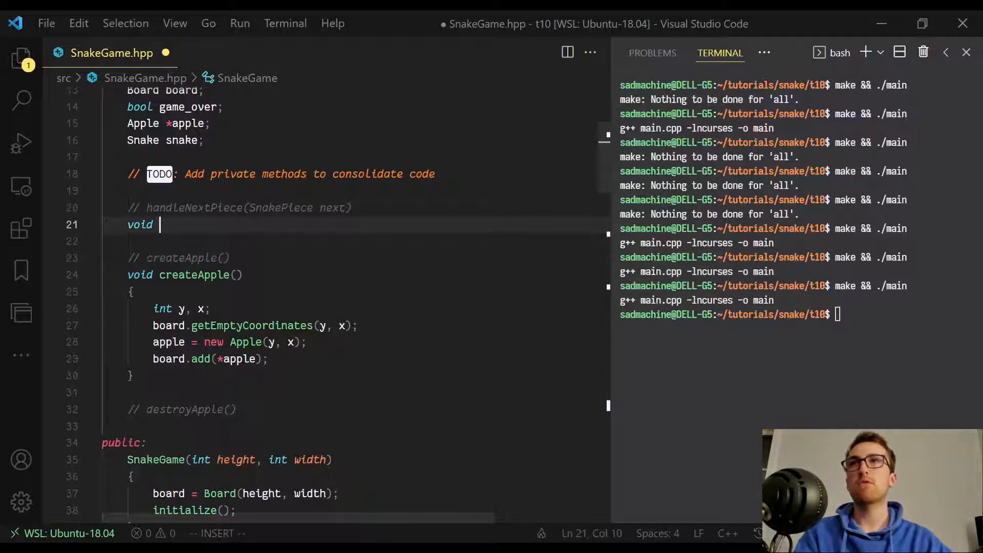
text(handleNe)
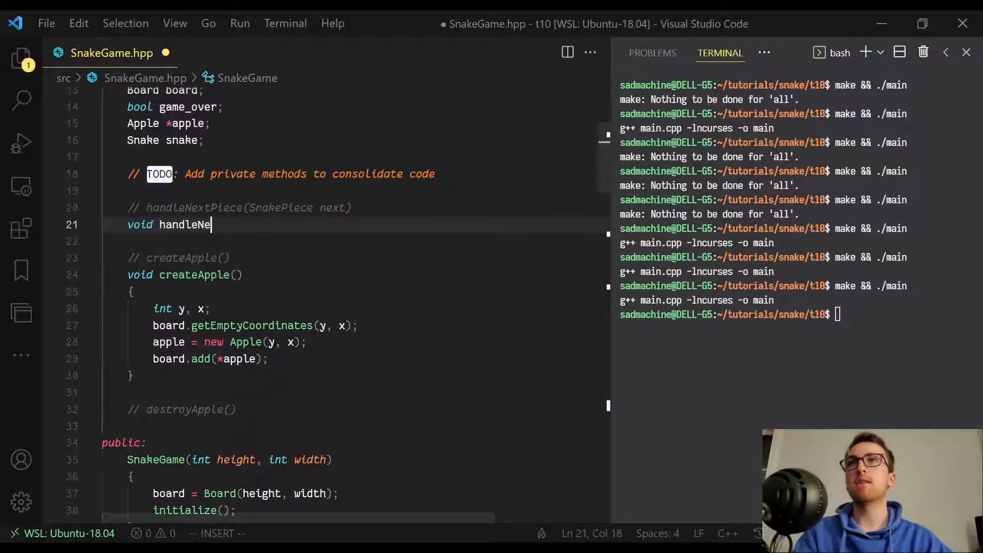
text(xtPiece(SnakePiece next)
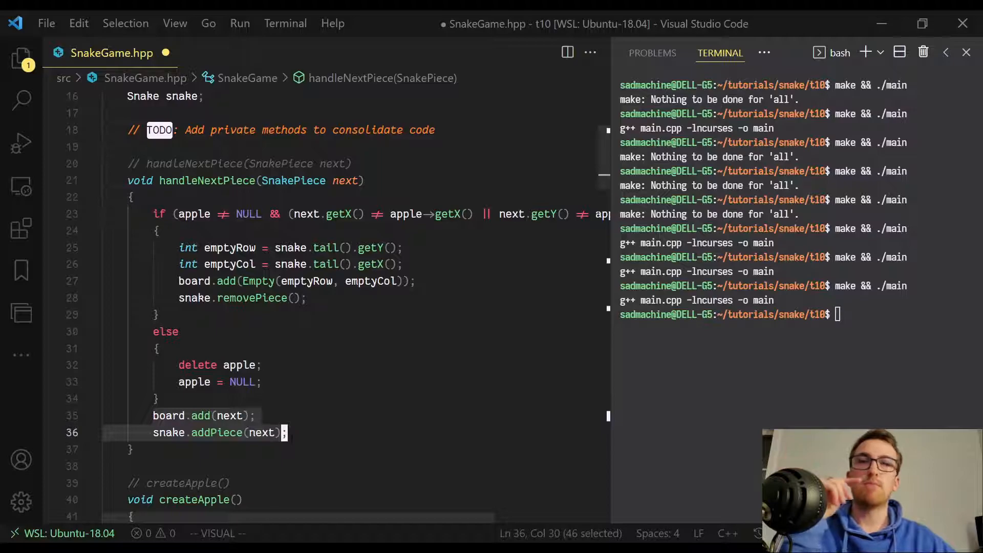
scroll(down, 3)
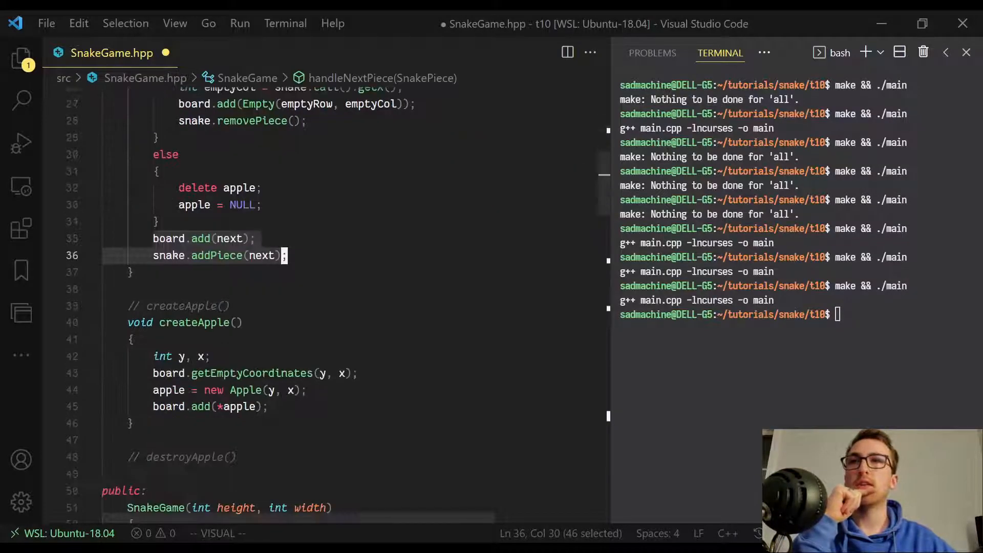
scroll(down, 3)
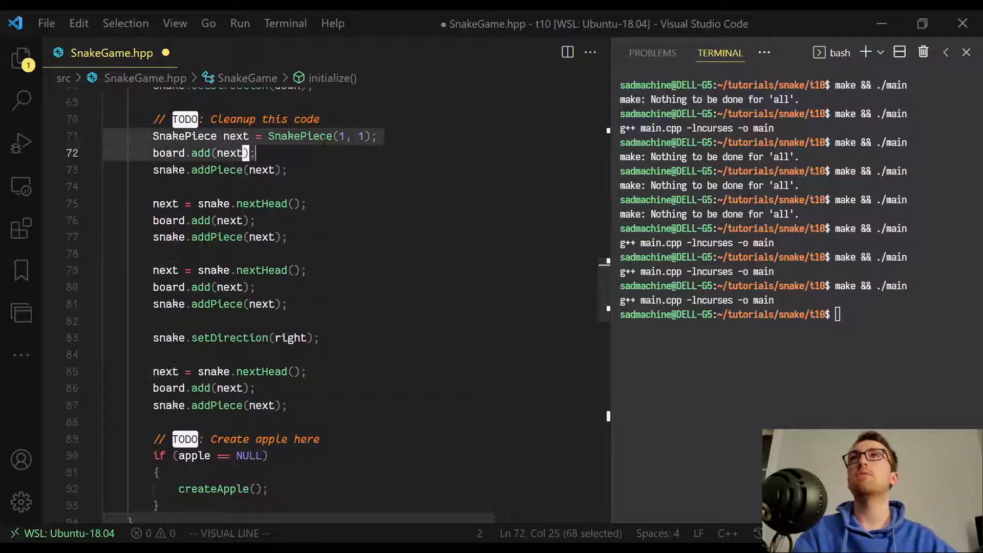
- Replace initialize()'s add-piece blocks with handleNextPiece(SnakePiece(1, 1)) and handleNextPiece(snake.nextHead()) calls
key(Escape)
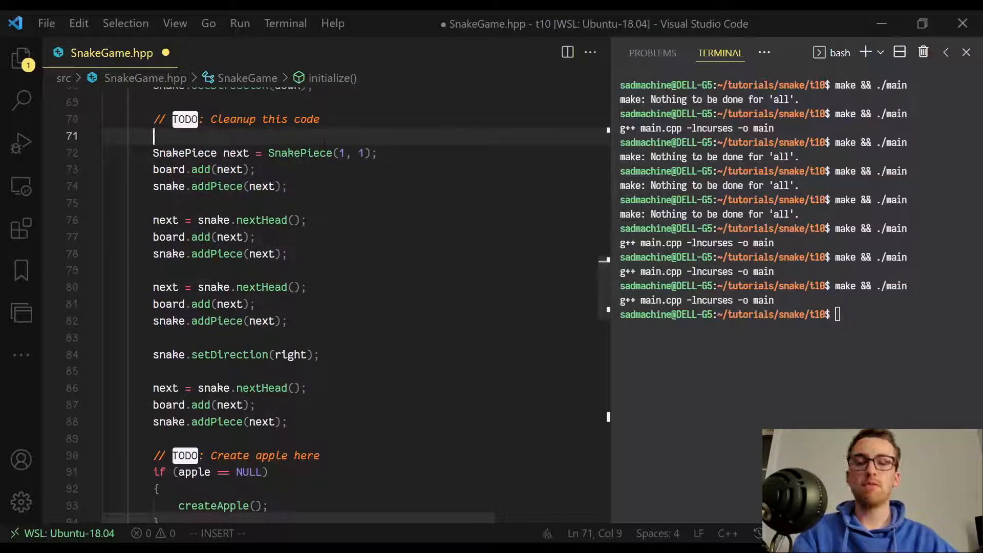
text(handleNextPiece(SnakePiece(1, 1));)
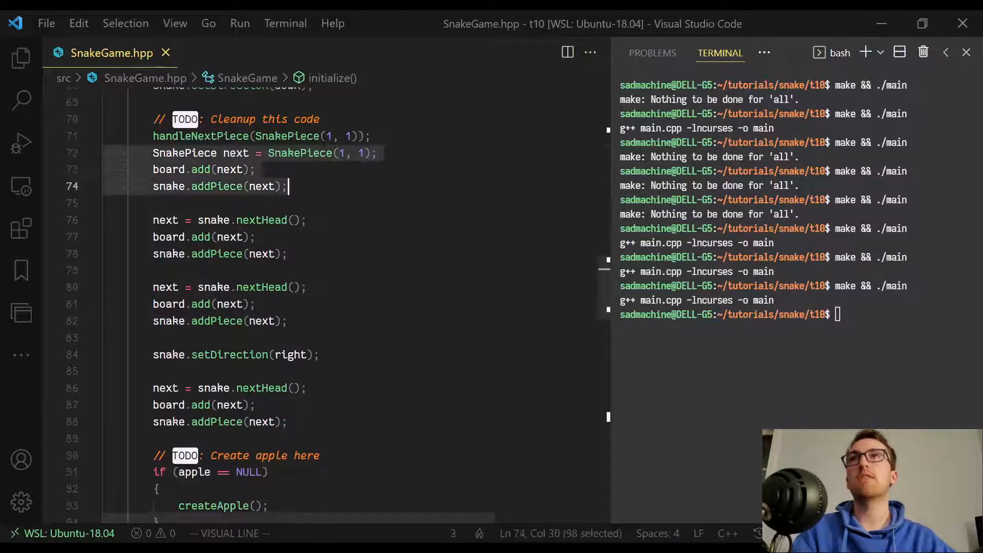
key(Delete)
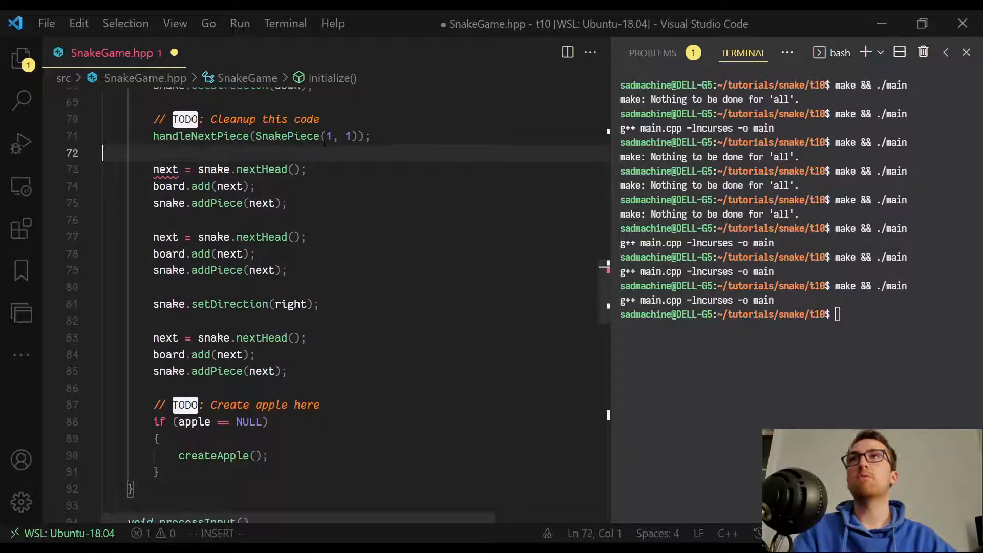
text(handleNextPiece()
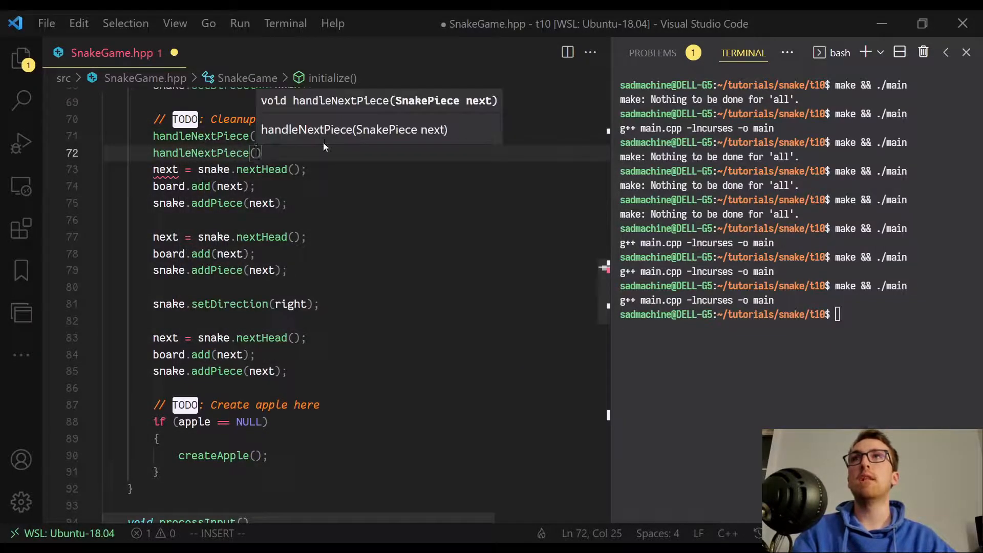
text(snake.nextHead()
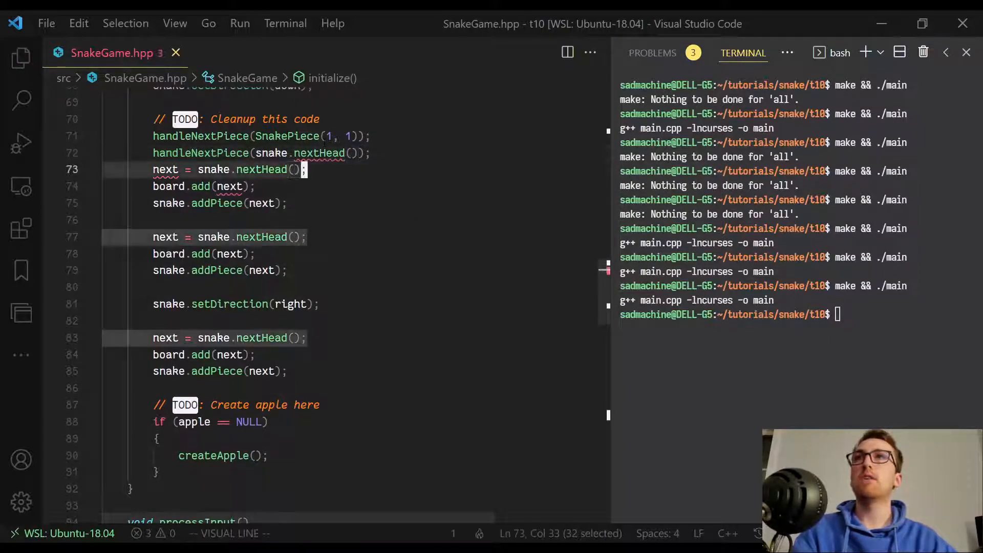
key(Delete)
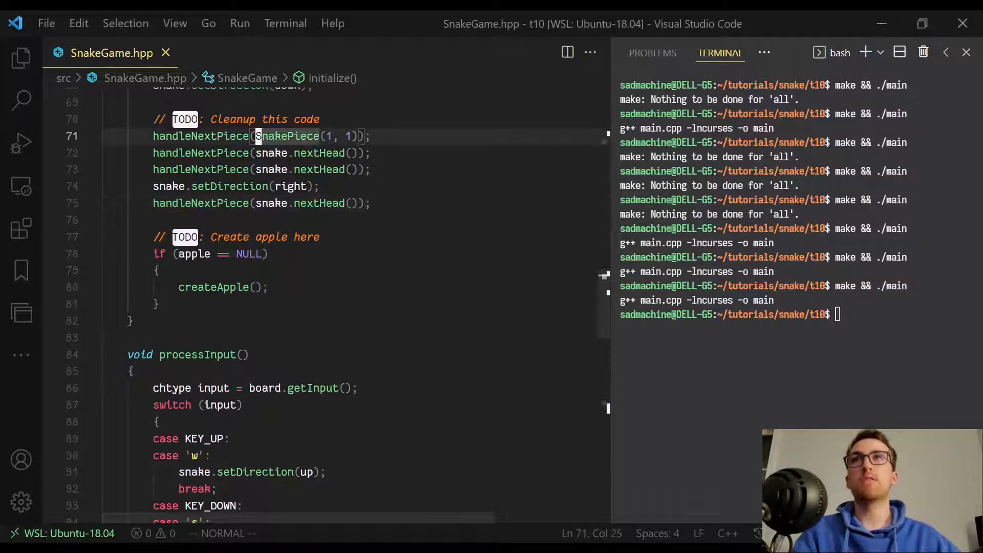
mouse_move(283, 136)
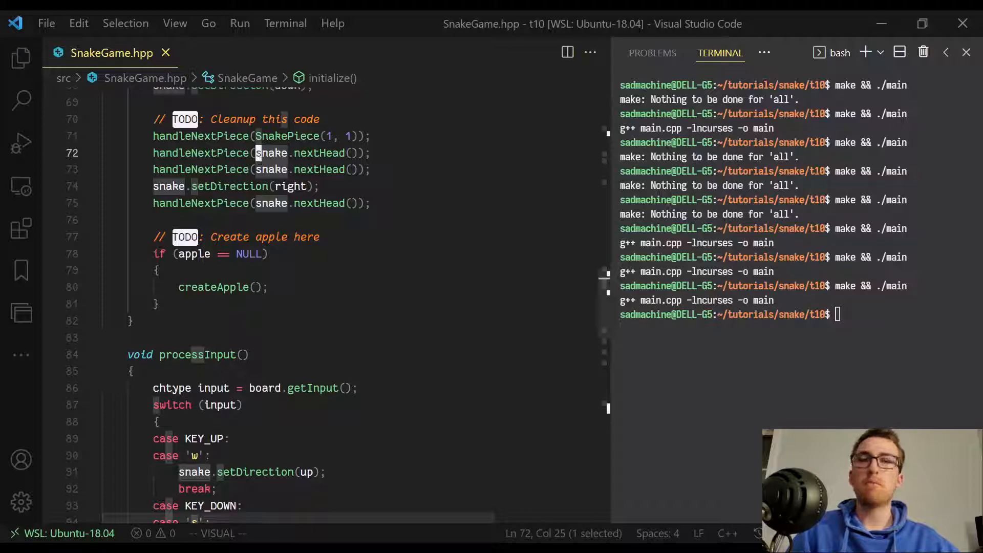
scroll(down, 3)
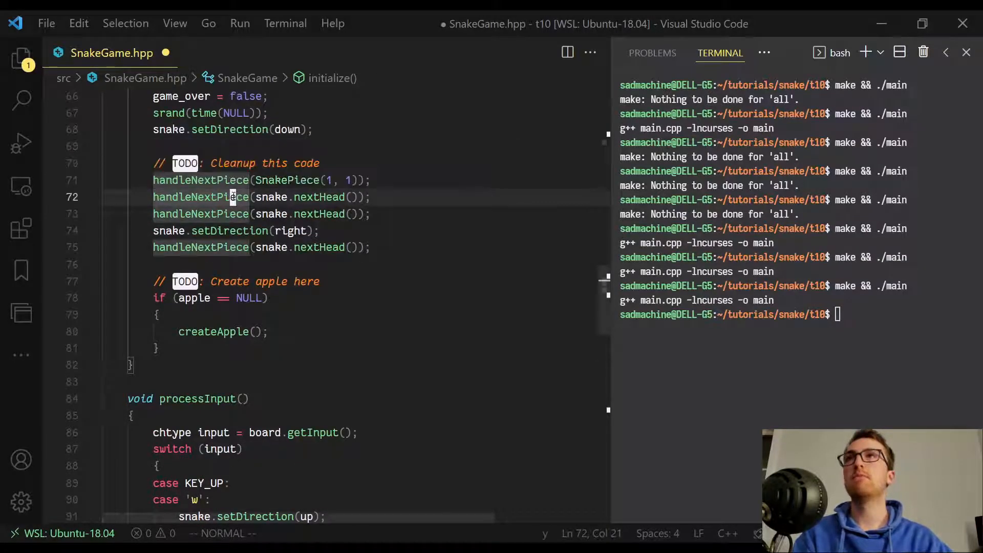
scroll(down, 3)
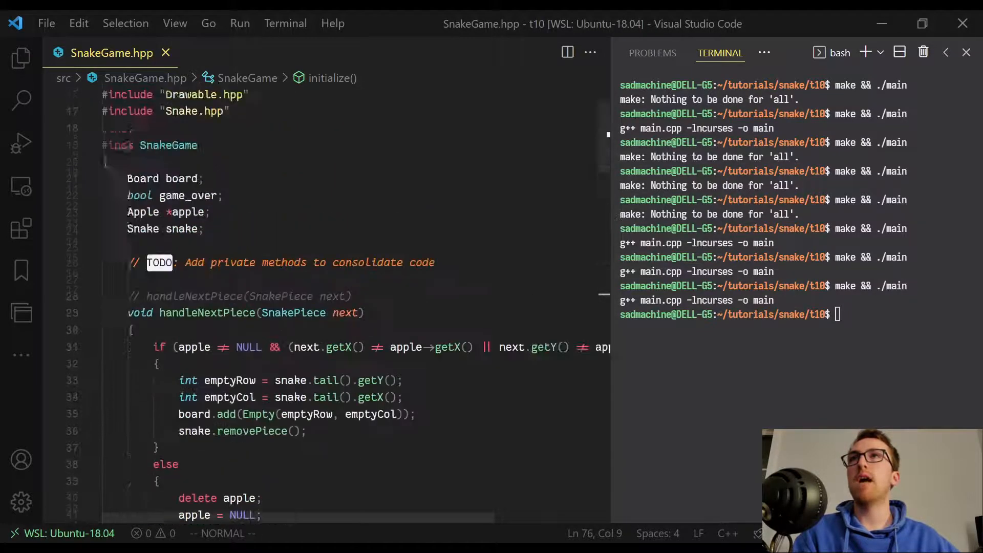
scroll(down, 3)
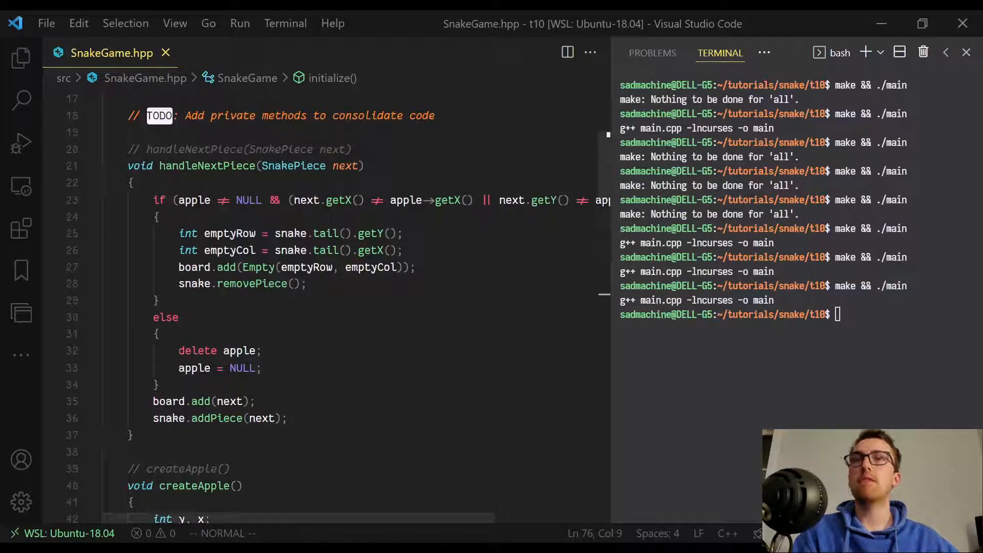
mouse_move(254, 283)
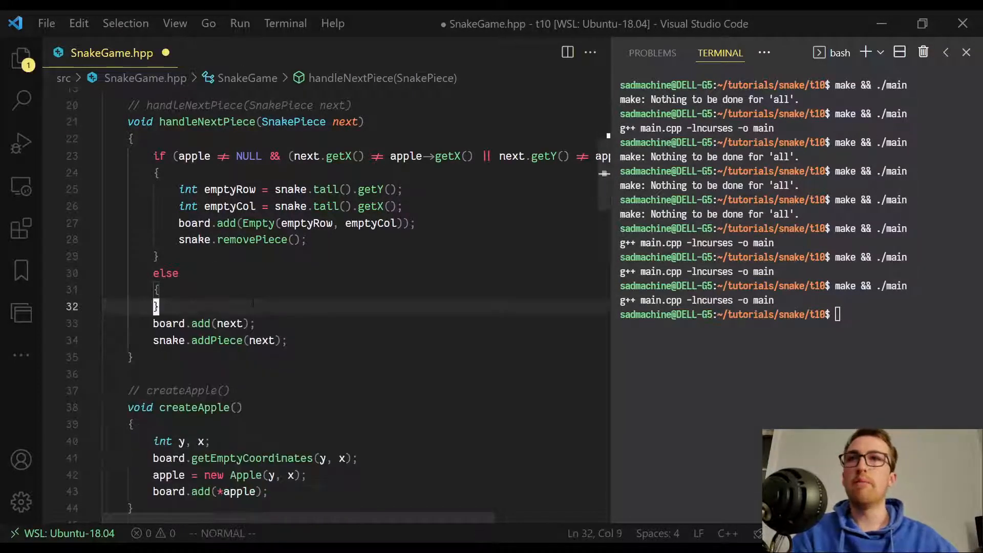
- Add a void destroyApple() method below createApple() containing delete apple;
scroll(down, 3)
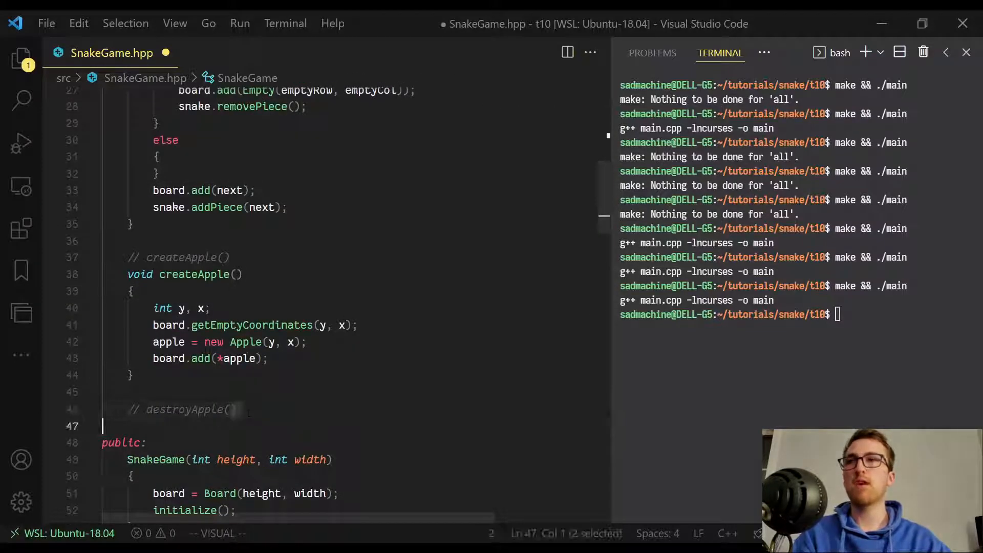
text(vo9id)
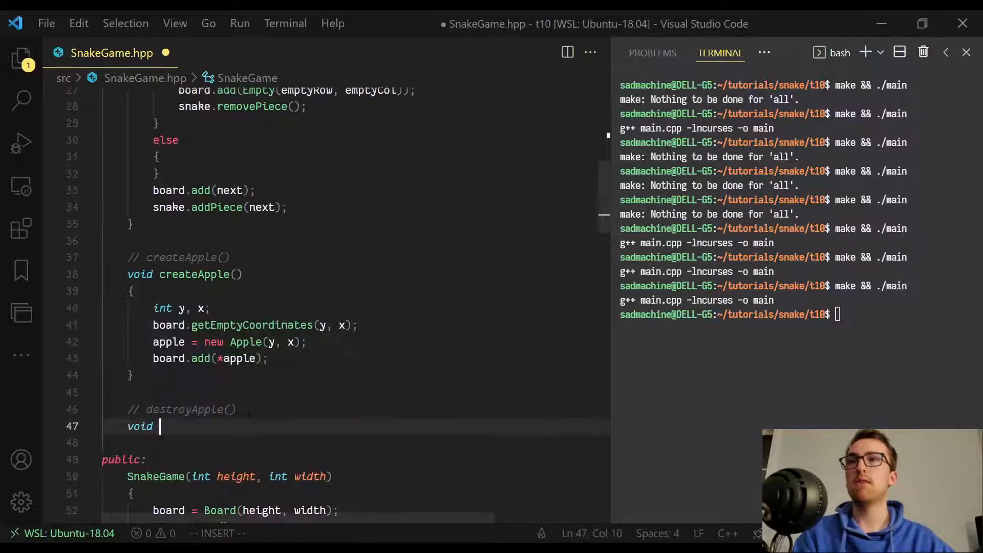
text(destroy)
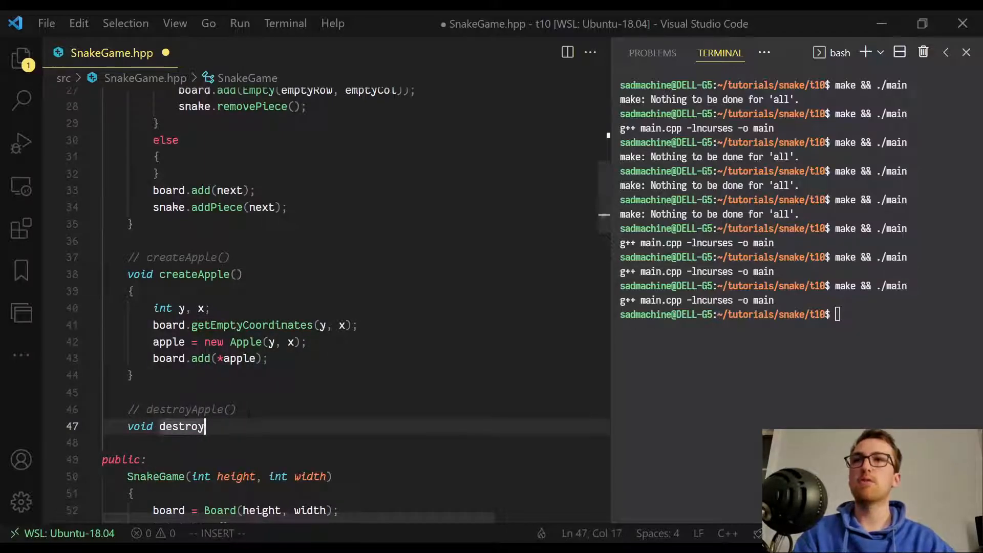
text(Apple())
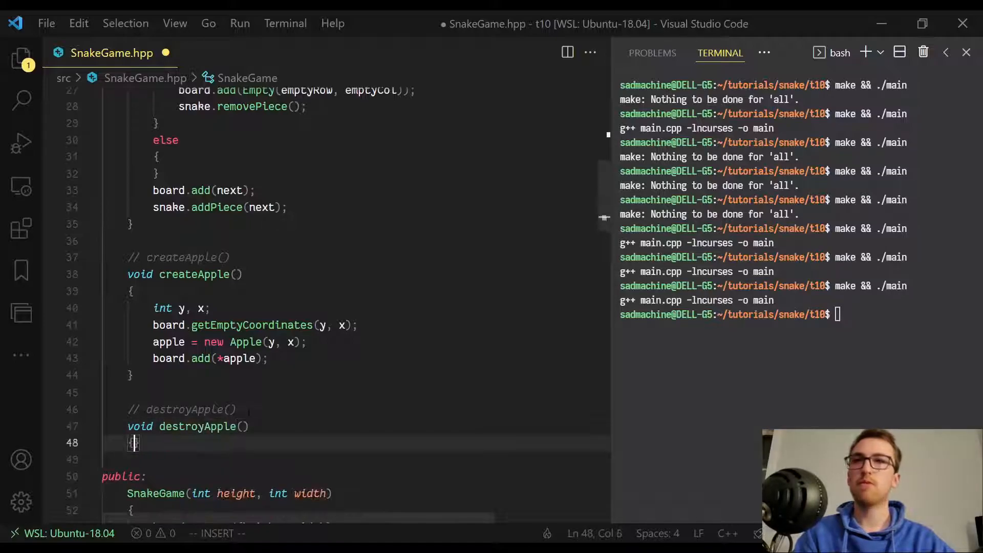
text(delete apple;)
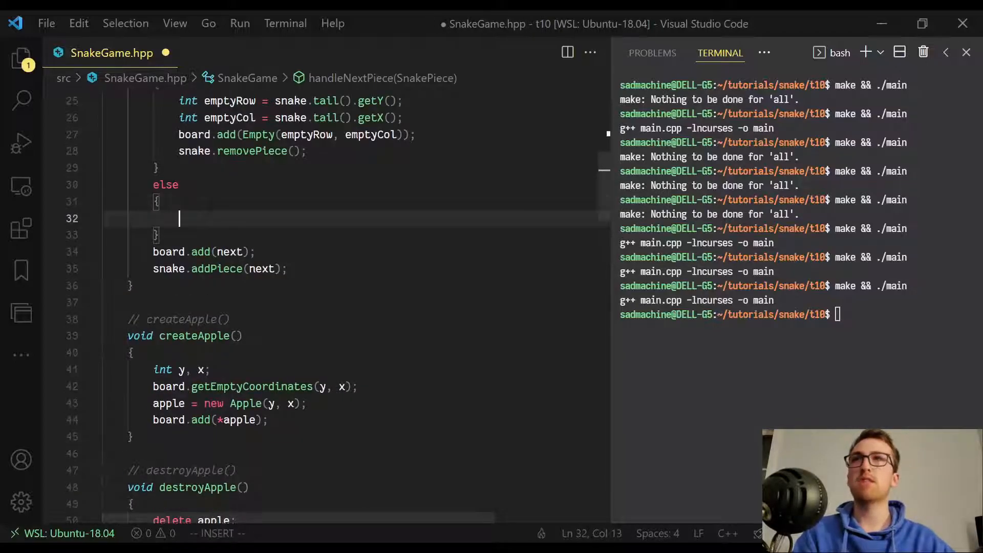
- Call destroyApple(); from handleNextPiece's else branch
text(destro)
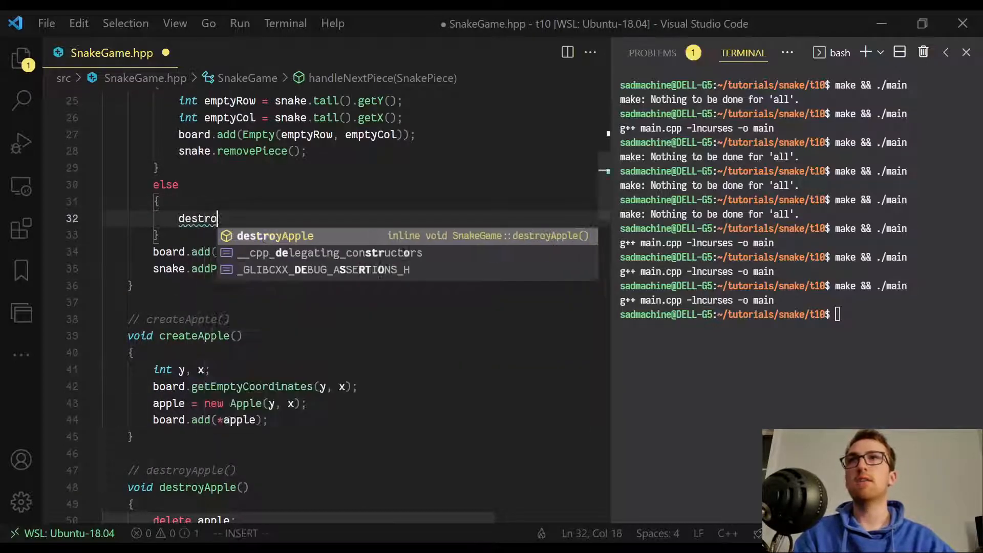
key(Tab)
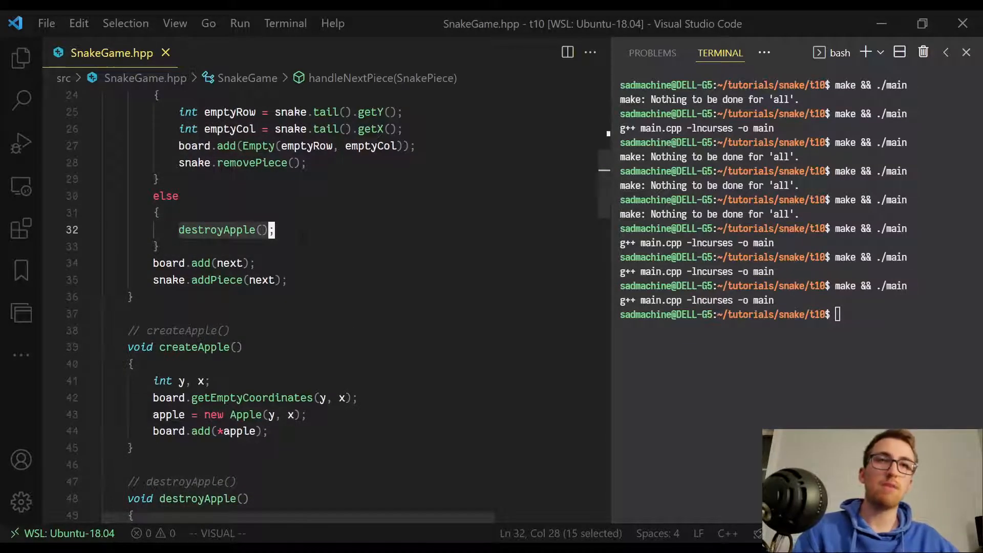
scroll(down, 3)
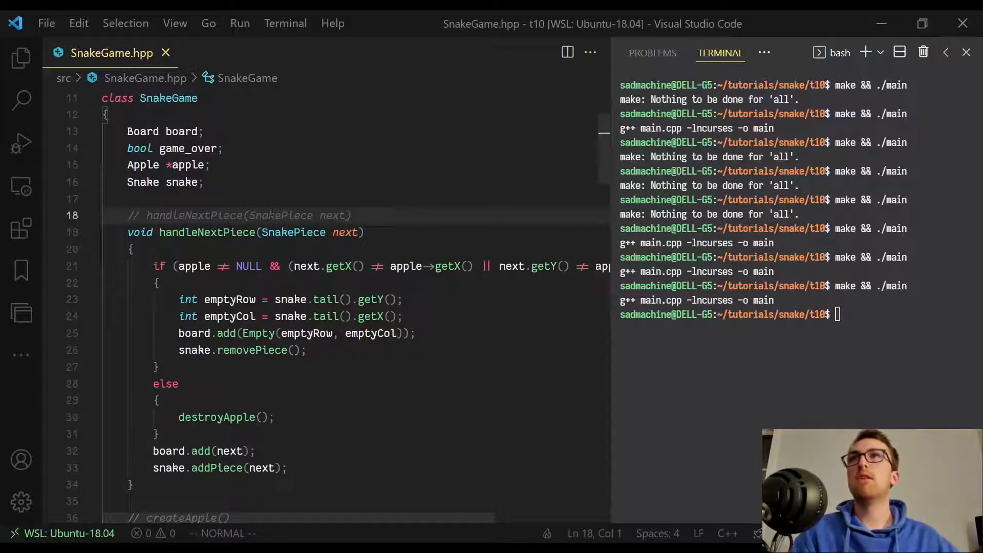
scroll(down, 3)
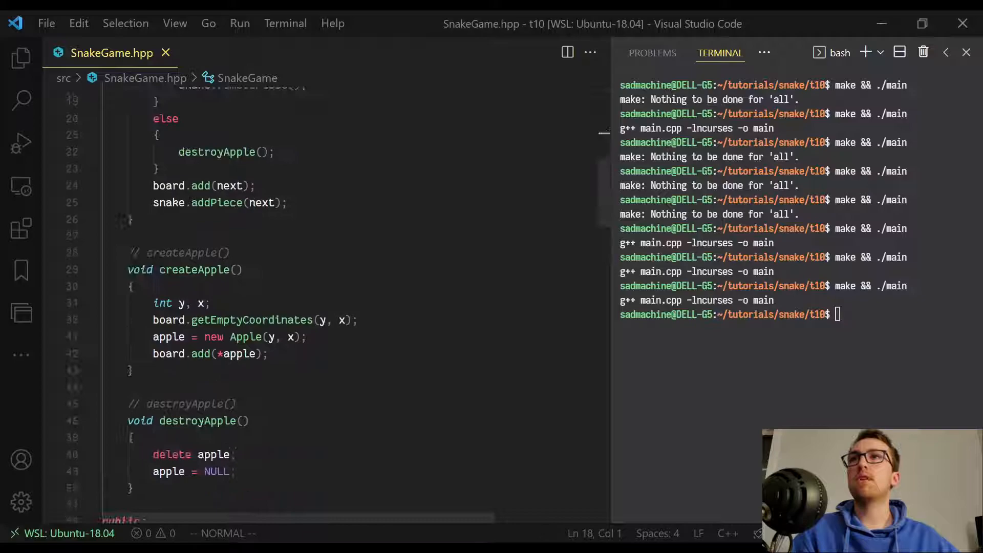
scroll(down, 3)
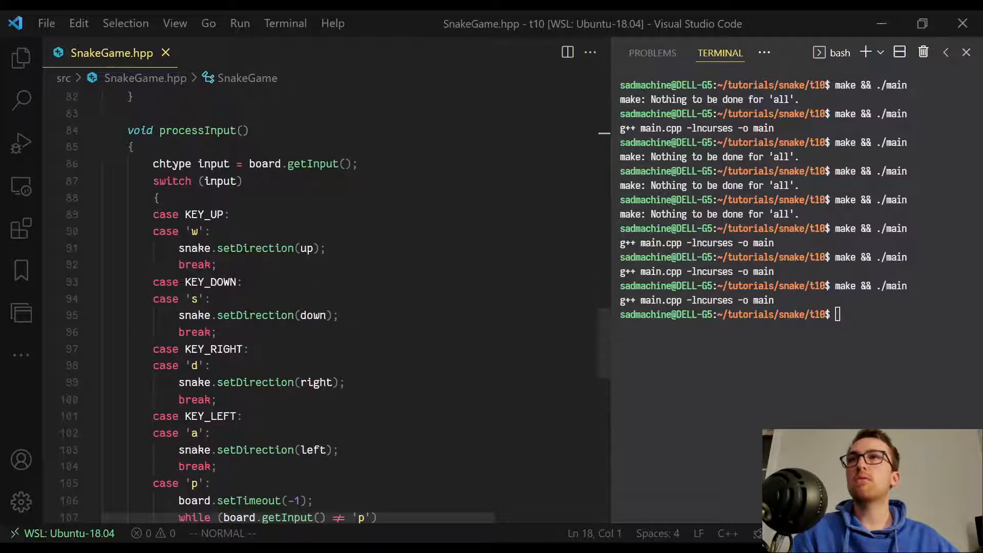
scroll(down, 3)
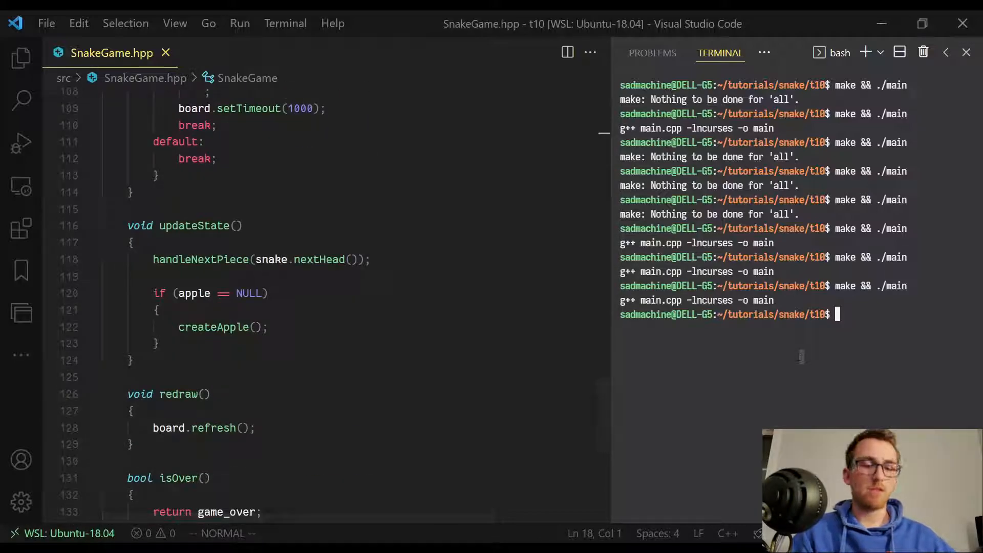